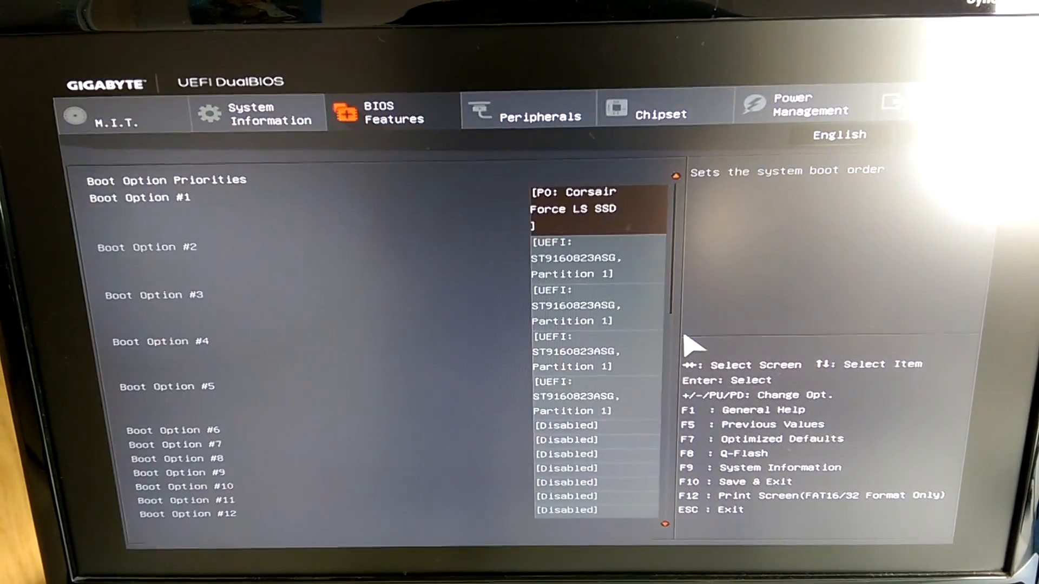
Keep Windows 8/10 Features on Other OS and VT-d Disabled in the Gigabyte BIOS.
{"action": "scroll", "scroll_direction": "down", "scroll_amount": 3}
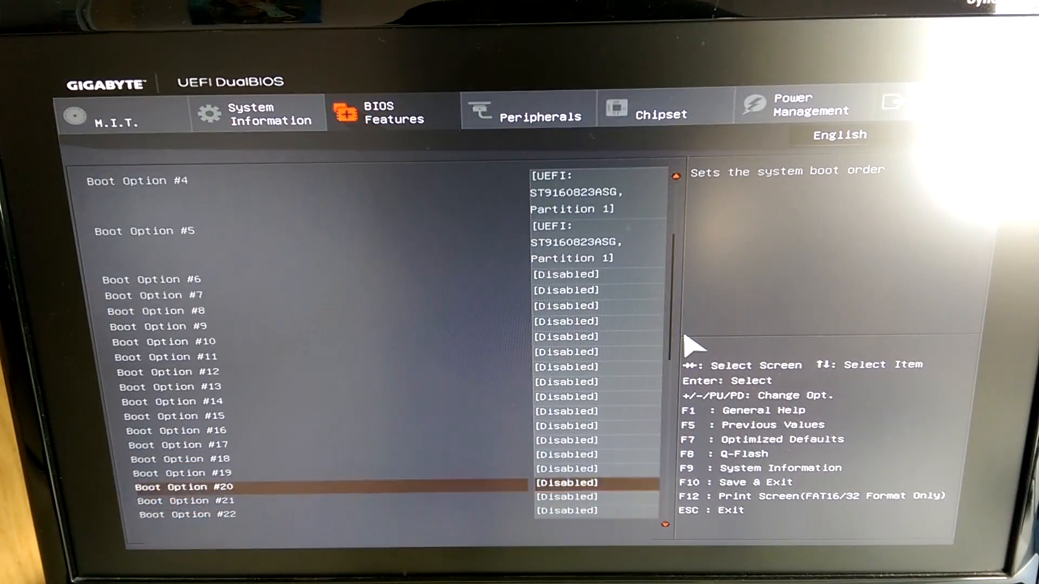
{"action": "scroll", "scroll_direction": "down", "scroll_amount": 3}
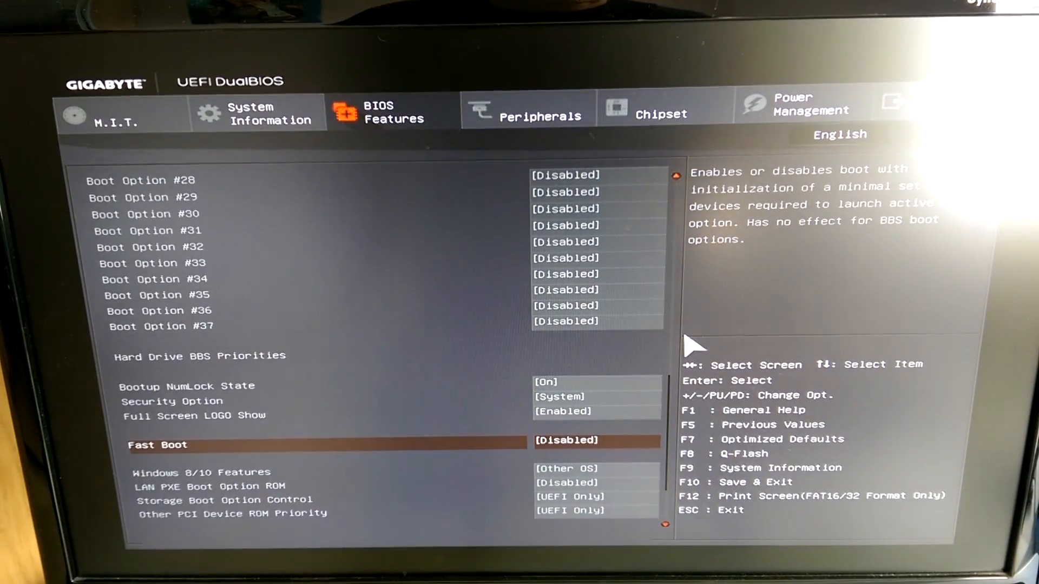
{"action": "key", "text": "Down"}
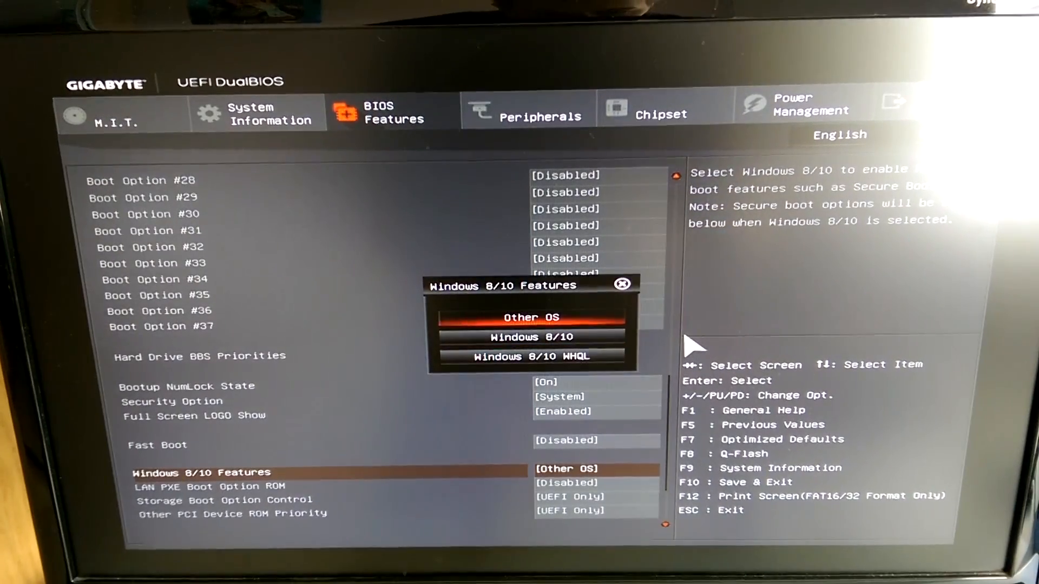
{"action": "left_click", "coordinate": [541, 116]}
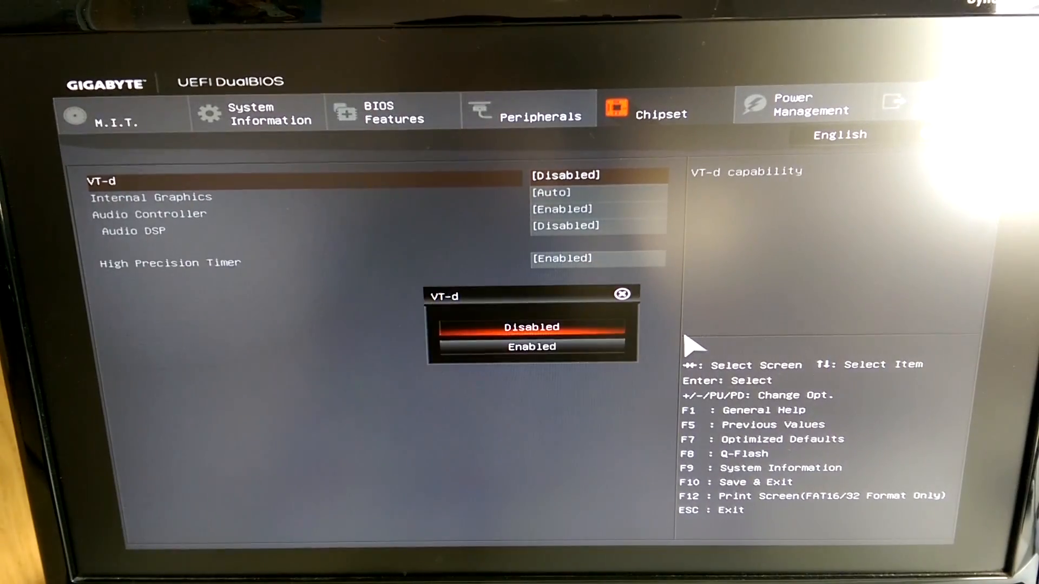
{"action": "left_click", "coordinate": [810, 111]}
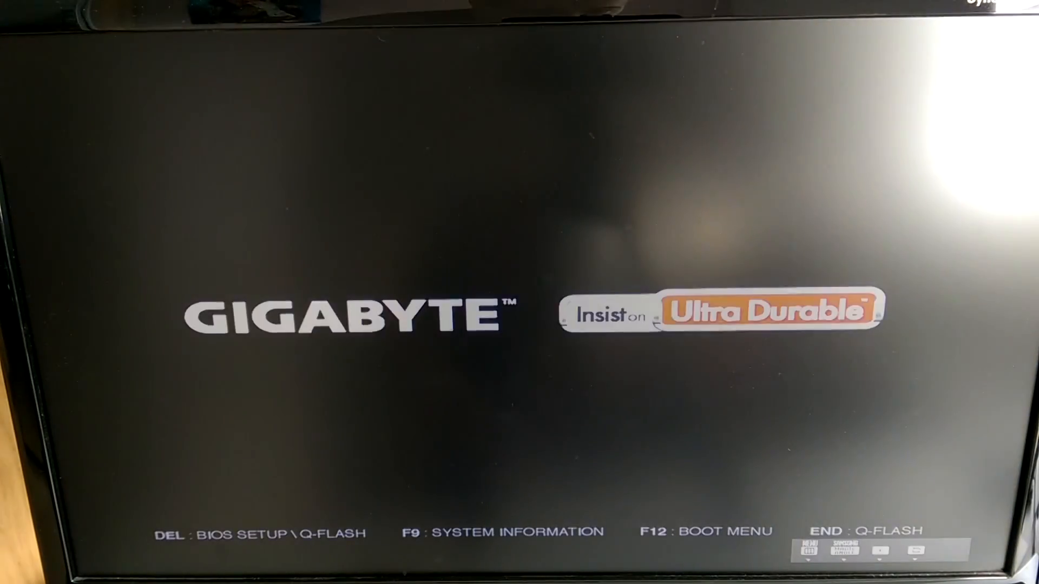
Boot the Kingston USB macOS installer from the F12 boot device menu.
{"action": "key", "text": "f12"}
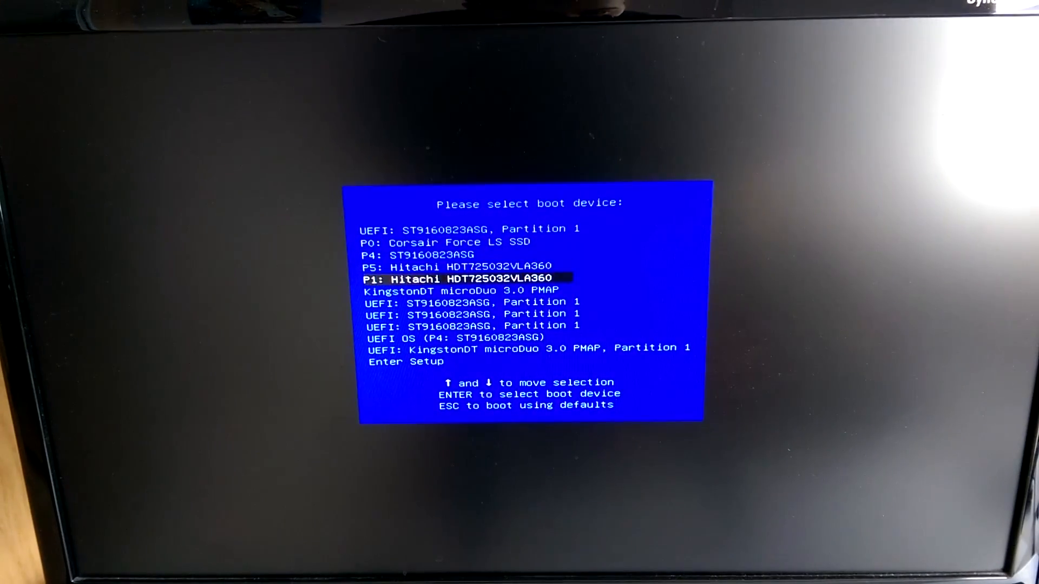
{"action": "key", "text": "down"}
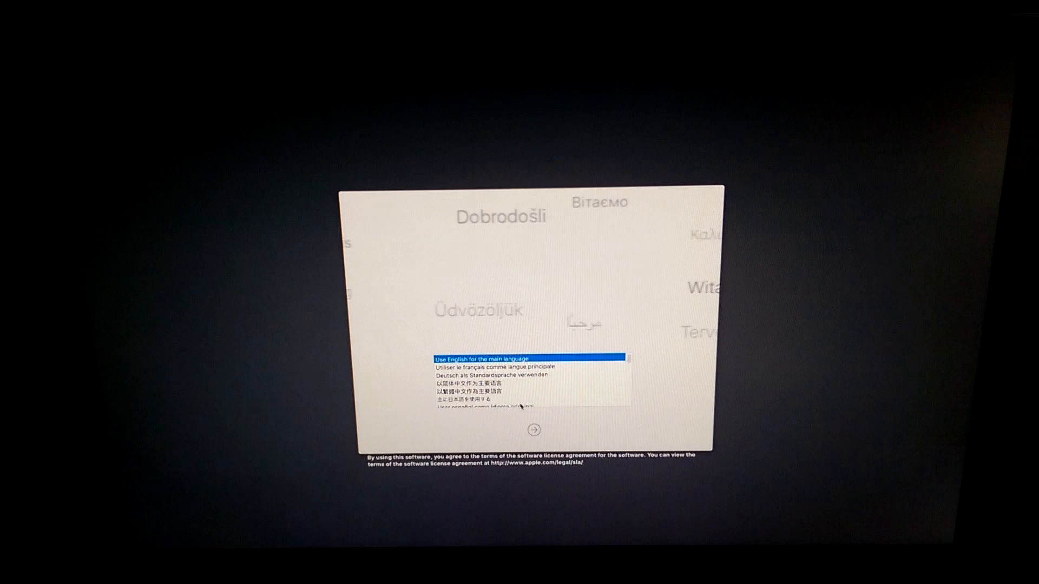
Choose English as the main language and launch Disk Utility from Utilities.
{"action": "left_click", "coordinate": [534, 430]}
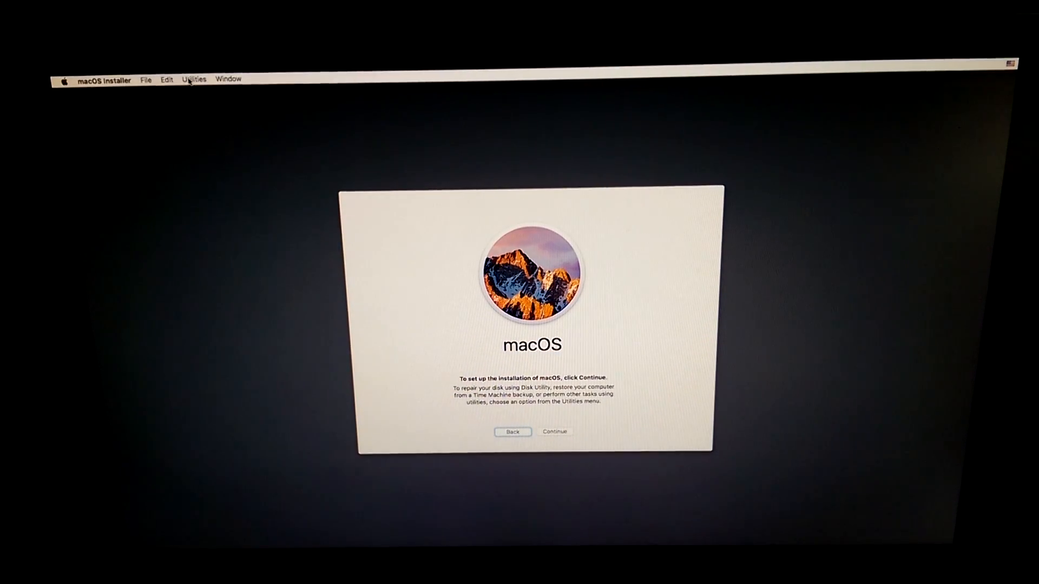
{"action": "left_click", "coordinate": [195, 79]}
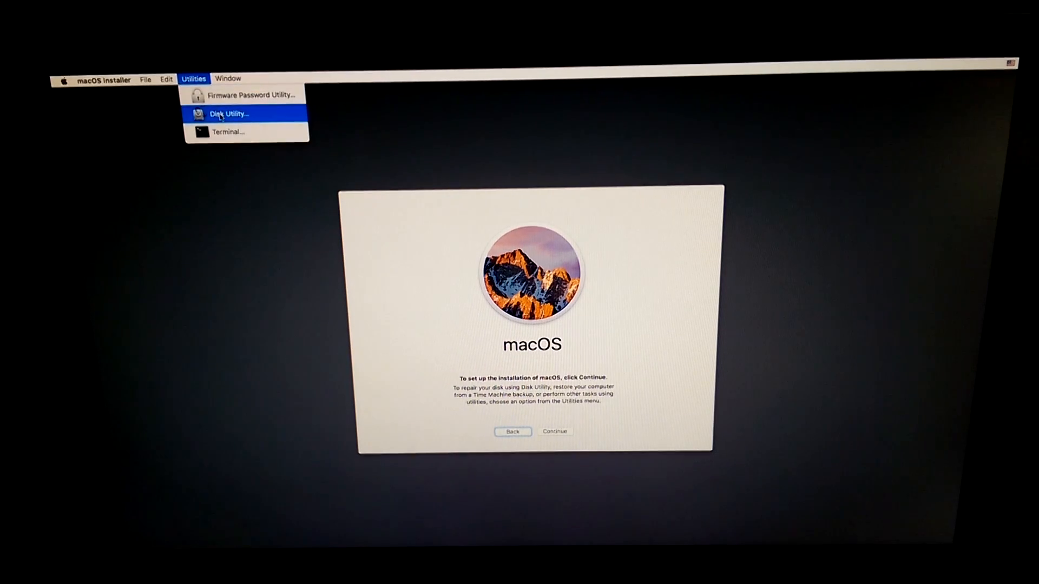
{"action": "left_click", "coordinate": [228, 113]}
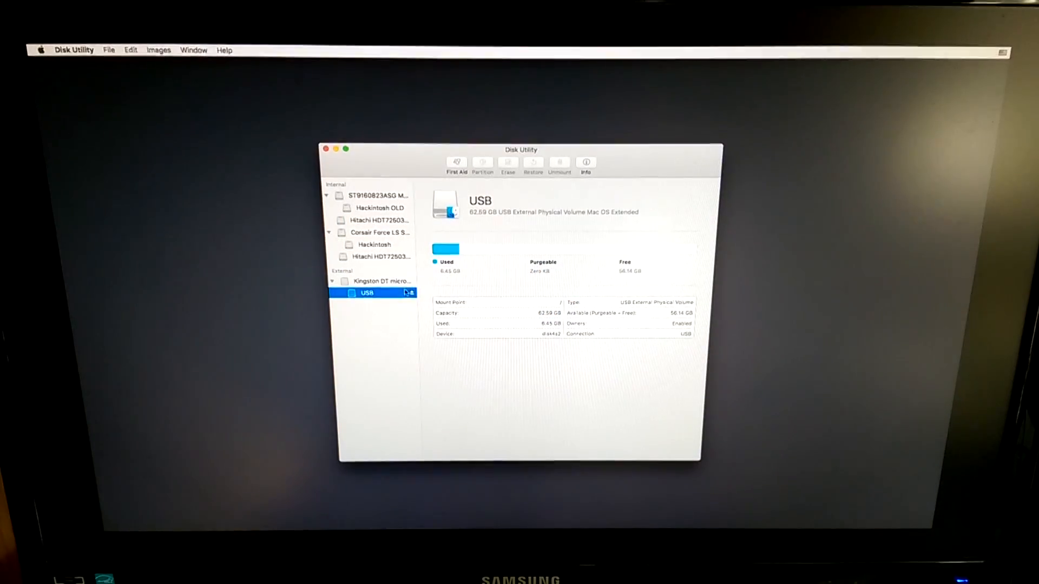
Erase the Corsair Force LS SSD as 'Hackintosh', Mac OS Extended (Journaled), GUID Partition Map.
{"action": "left_click", "coordinate": [380, 233]}
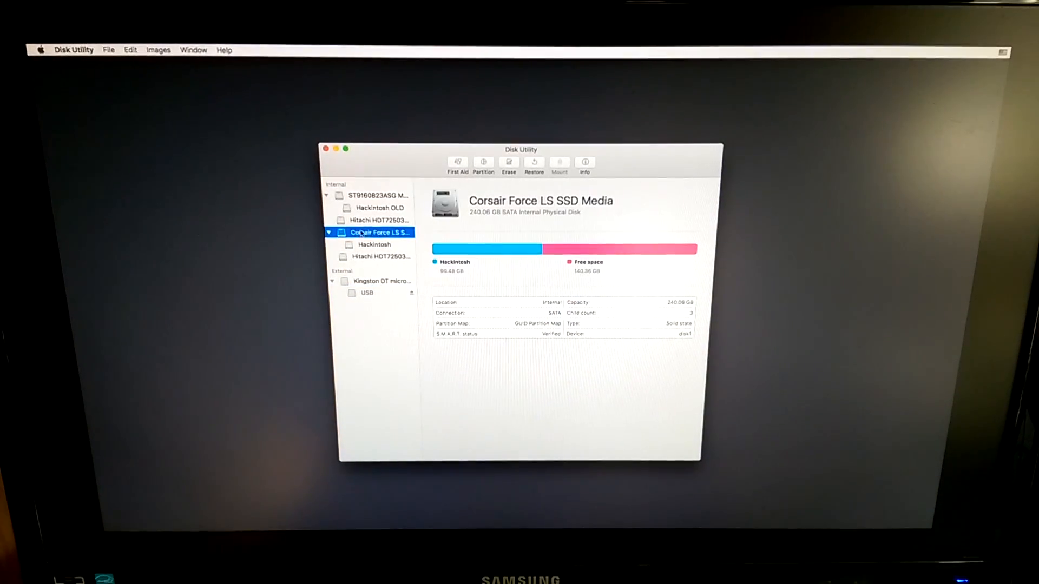
{"action": "left_click", "coordinate": [508, 165]}
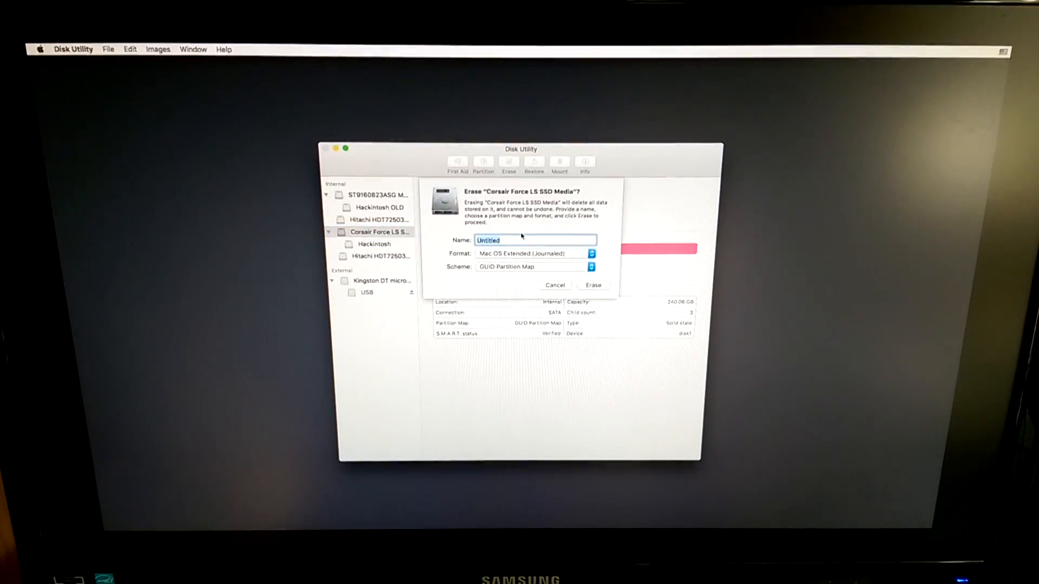
{"action": "left_click", "coordinate": [590, 266]}
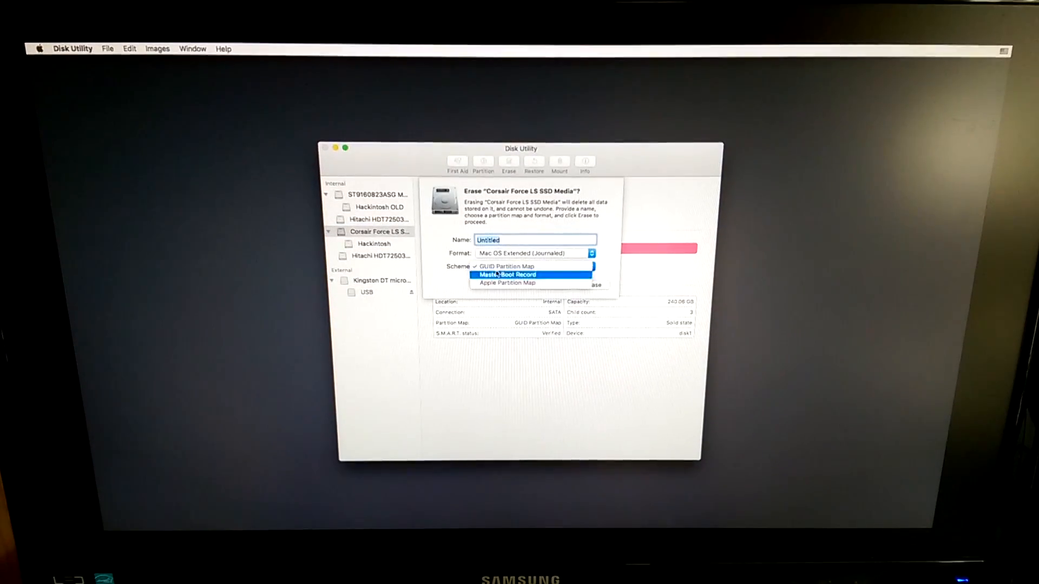
{"action": "left_click", "coordinate": [508, 266]}
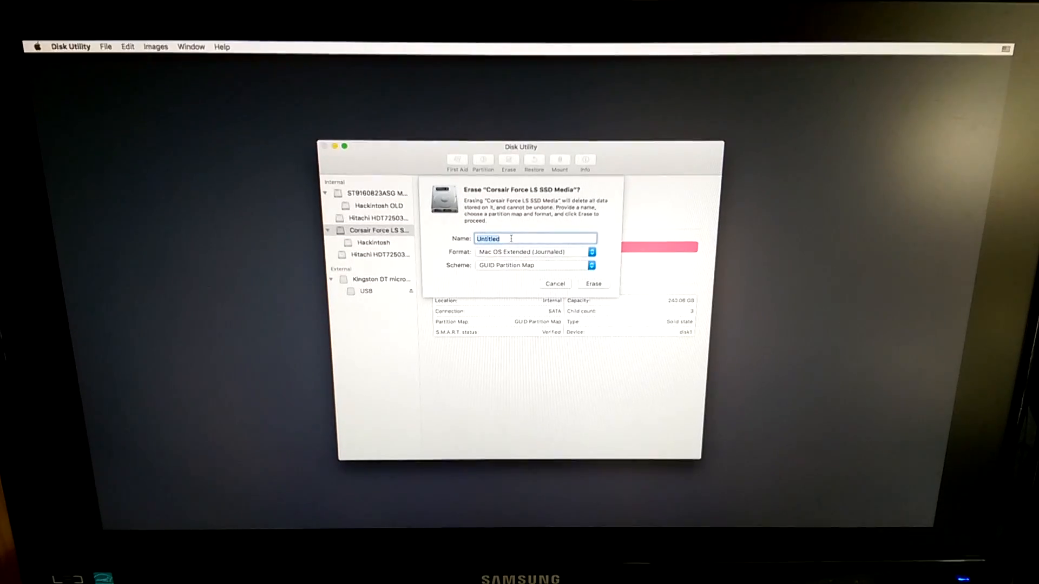
{"action": "type", "text": "Hackintosh"}
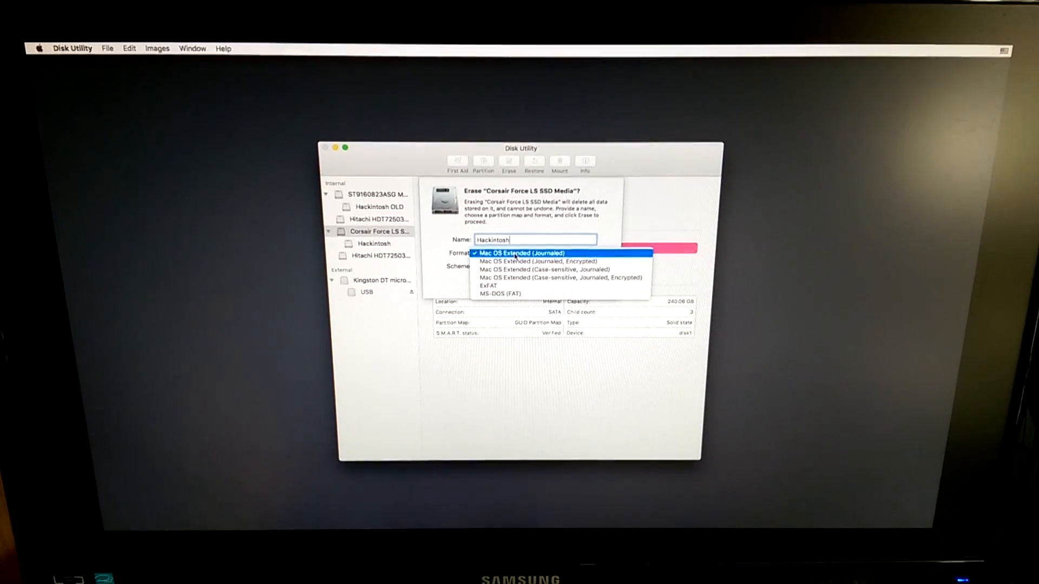
{"action": "left_click", "coordinate": [524, 253]}
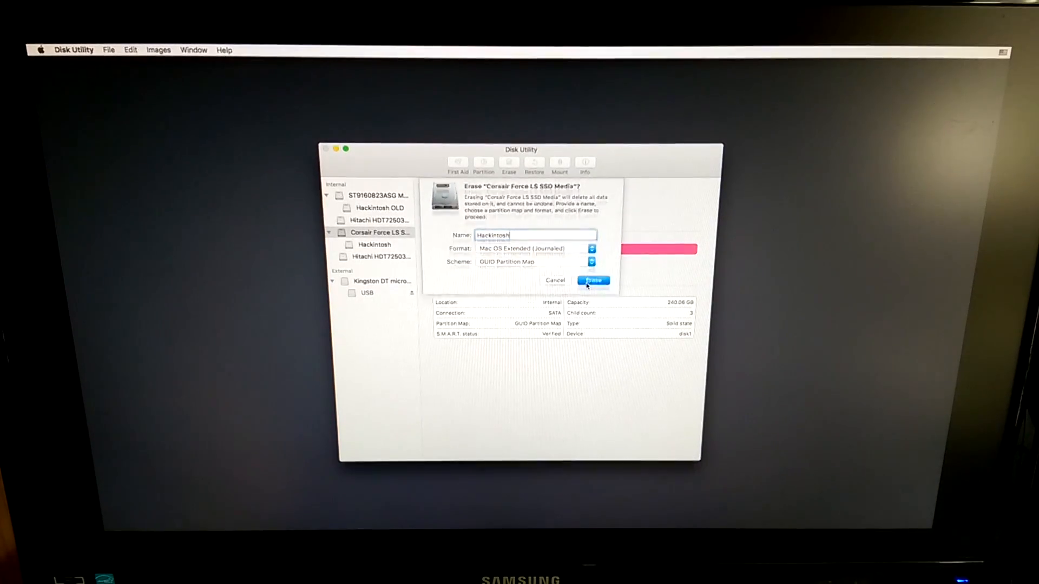
{"action": "left_click", "coordinate": [592, 281]}
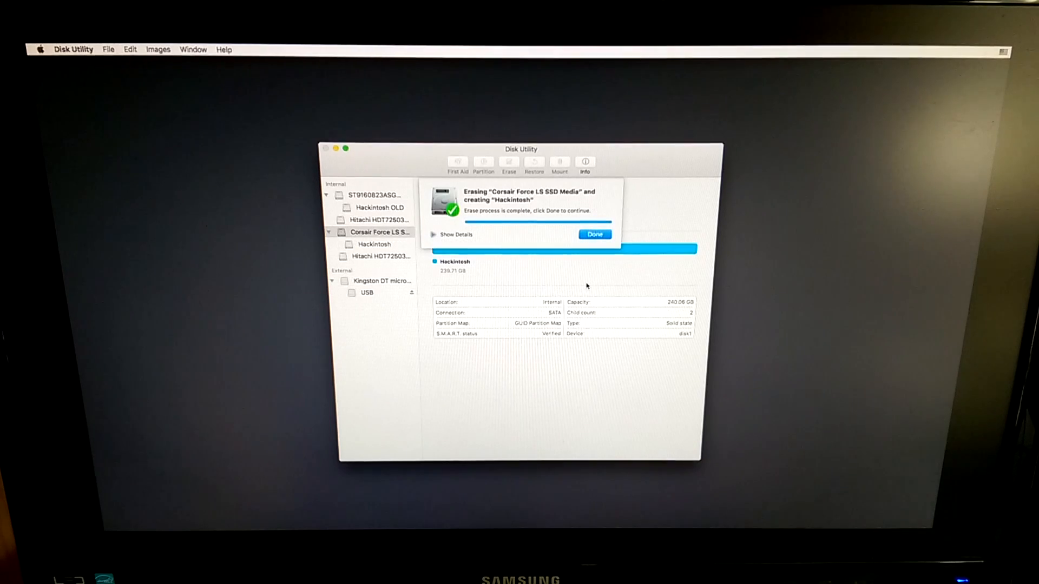
{"action": "left_click", "coordinate": [594, 234]}
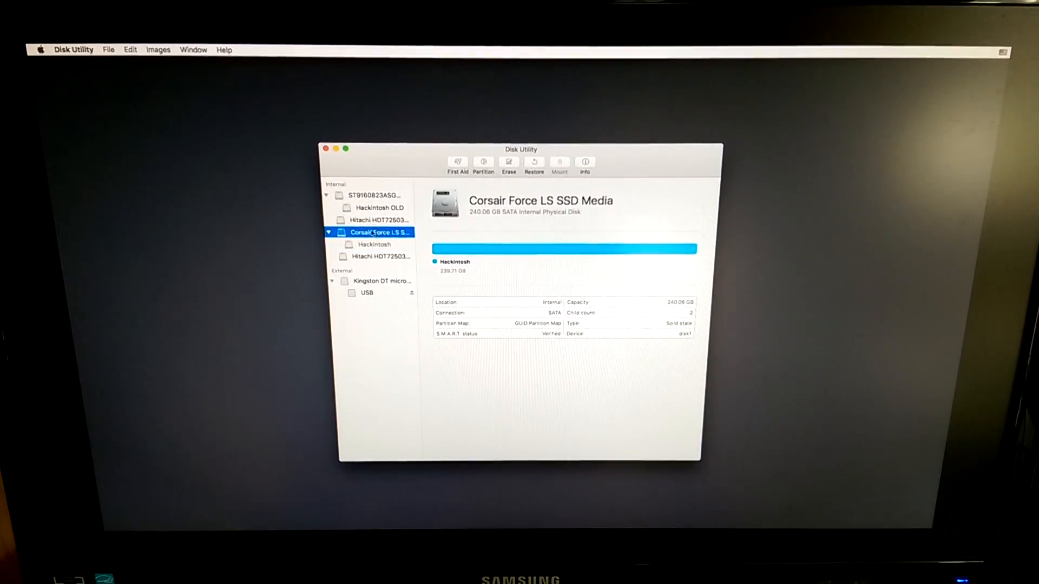
{"action": "left_click", "coordinate": [483, 162]}
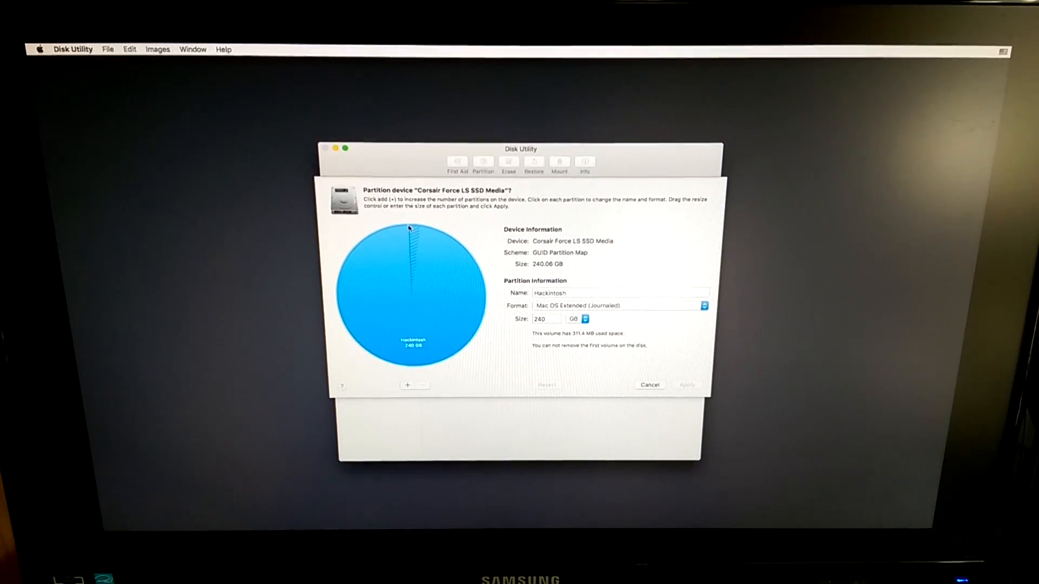
Add a 140 GB 'Windows' partition beside the 100 GB Hackintosh volume and apply.
{"action": "left_click", "coordinate": [408, 385]}
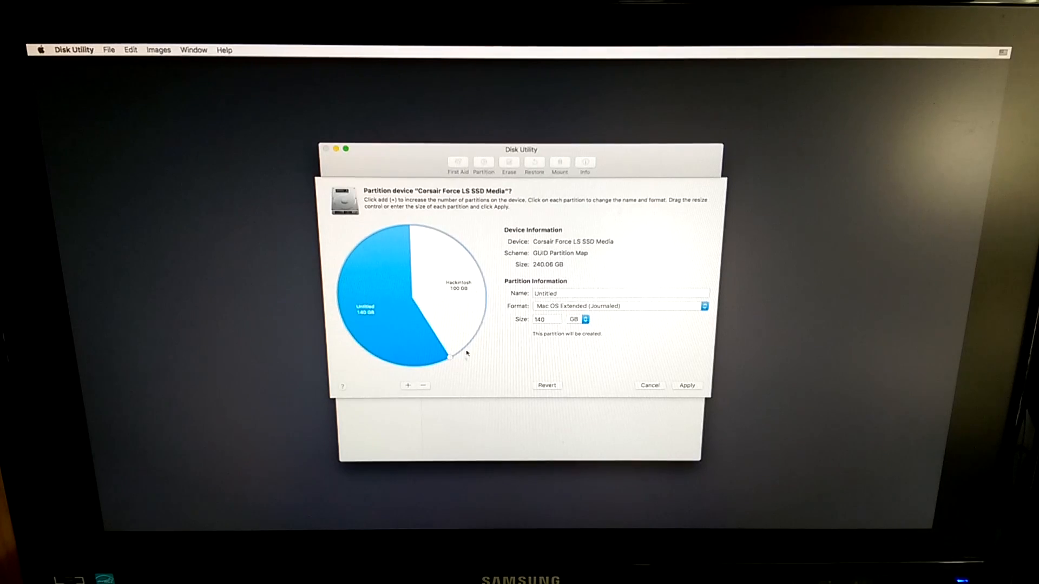
{"action": "left_click", "coordinate": [450, 285]}
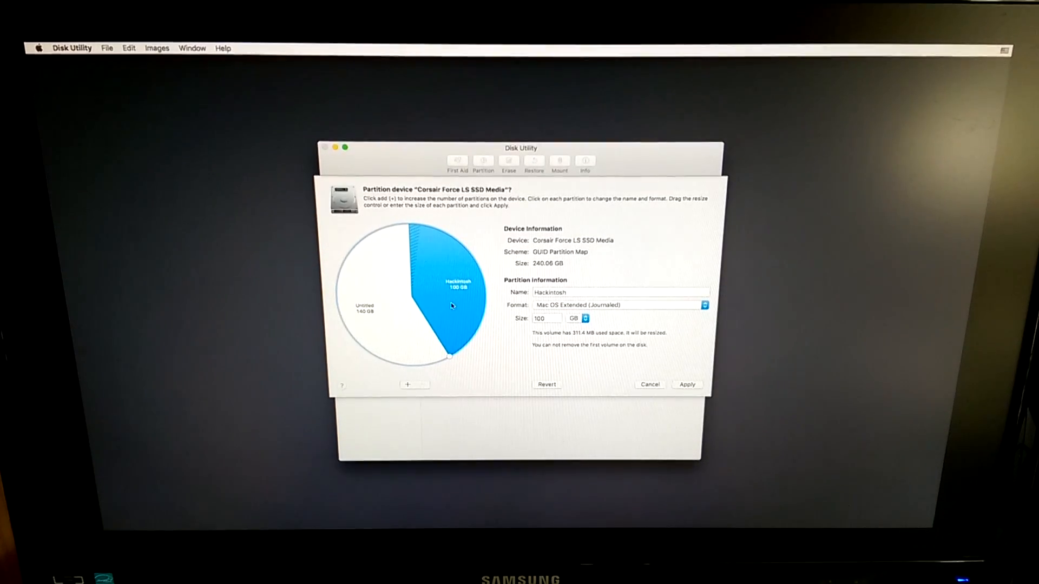
{"action": "left_click", "coordinate": [363, 310]}
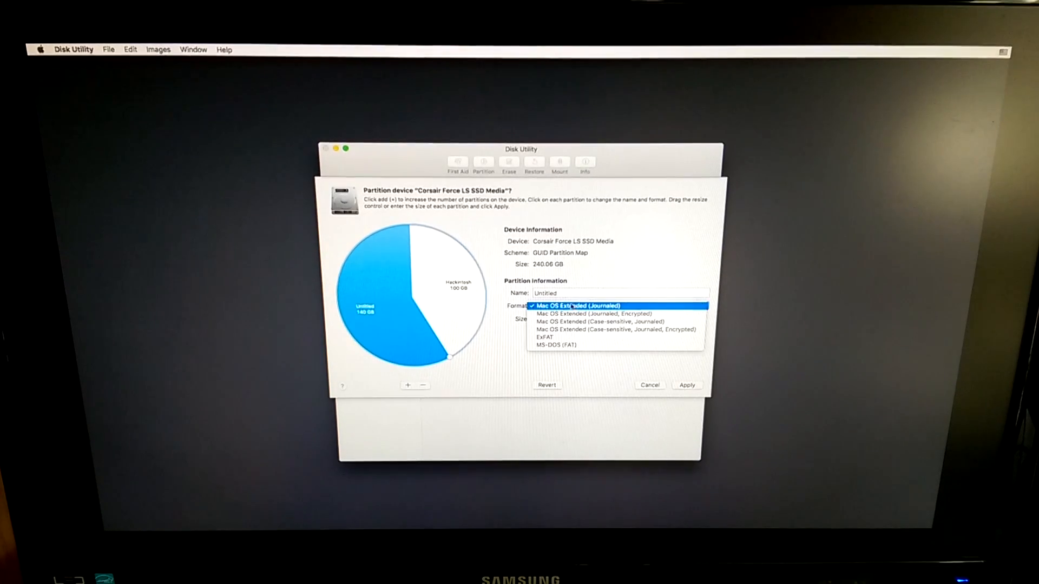
{"action": "left_click", "coordinate": [576, 305]}
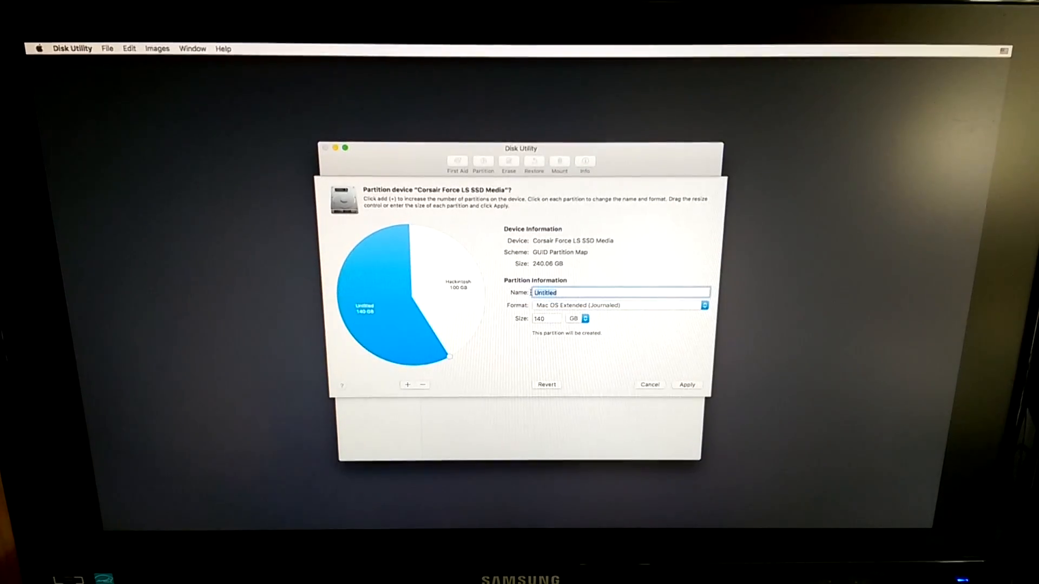
{"action": "type", "text": "Windows"}
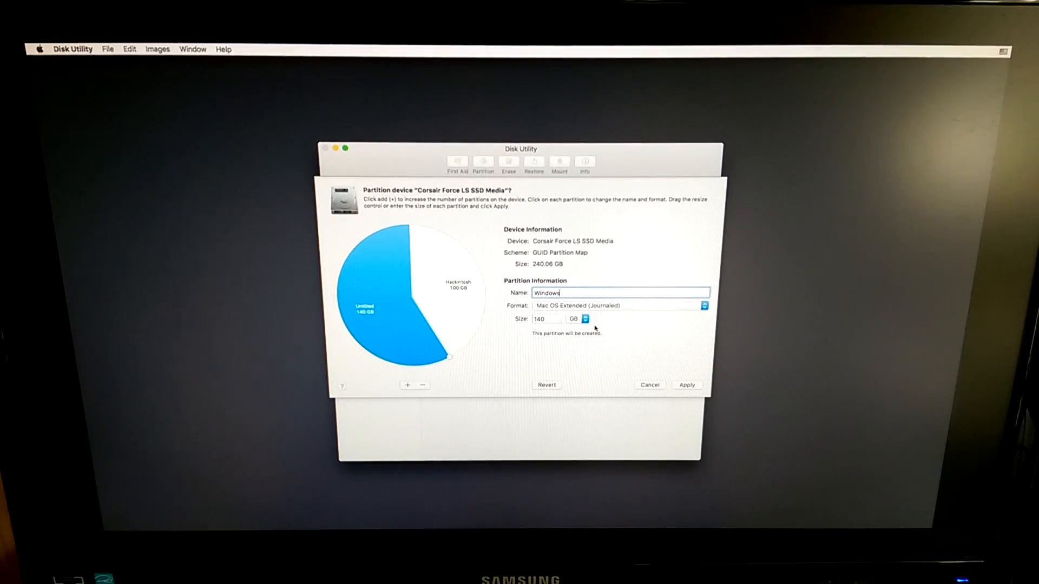
{"action": "left_click", "coordinate": [686, 385]}
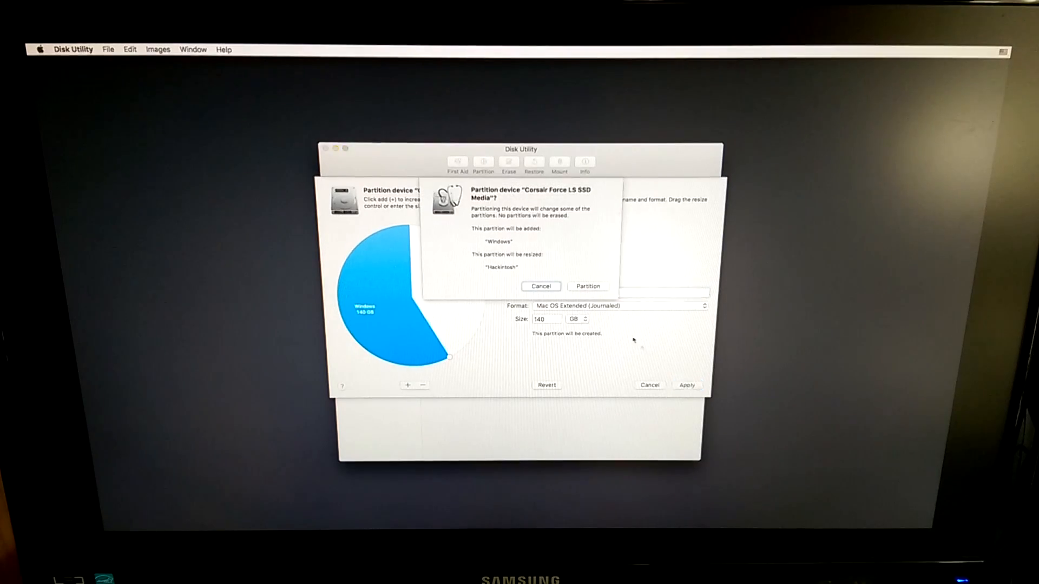
{"action": "left_click", "coordinate": [587, 287]}
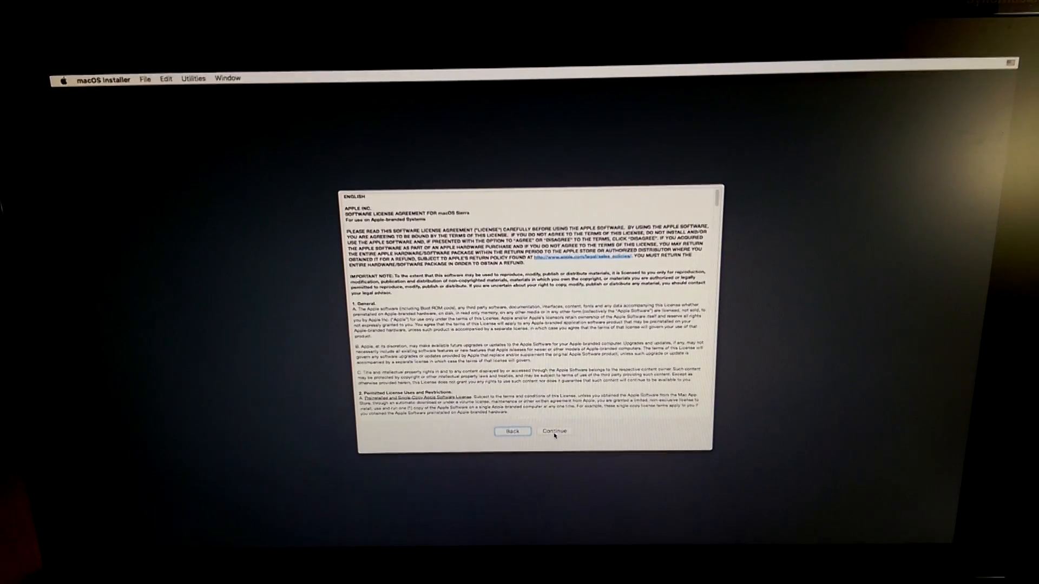
Agree to the macOS license, pick Hackintosh as destination, and start the install.
{"action": "left_click", "coordinate": [552, 432]}
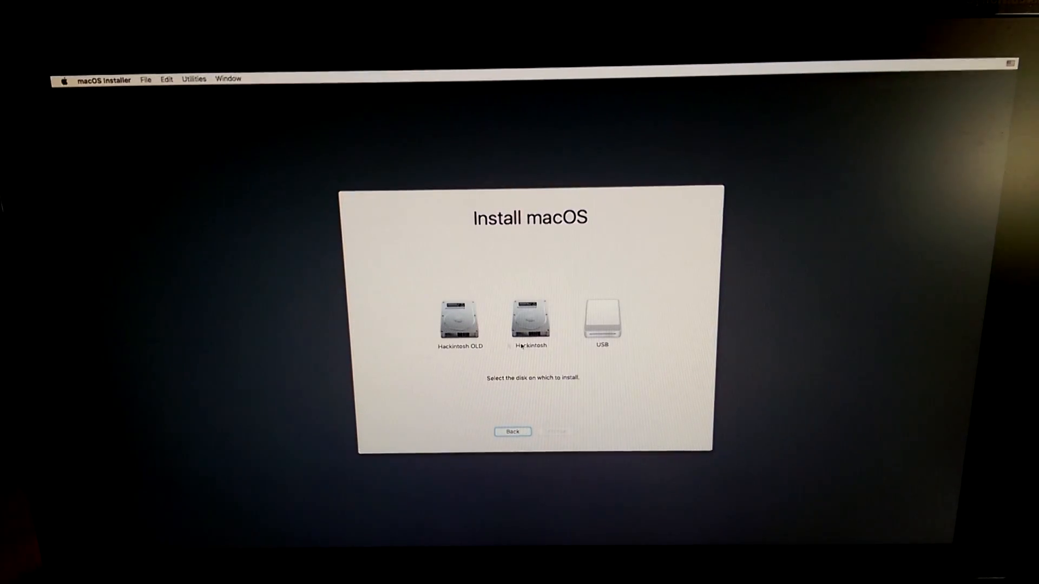
{"action": "left_click", "coordinate": [528, 322]}
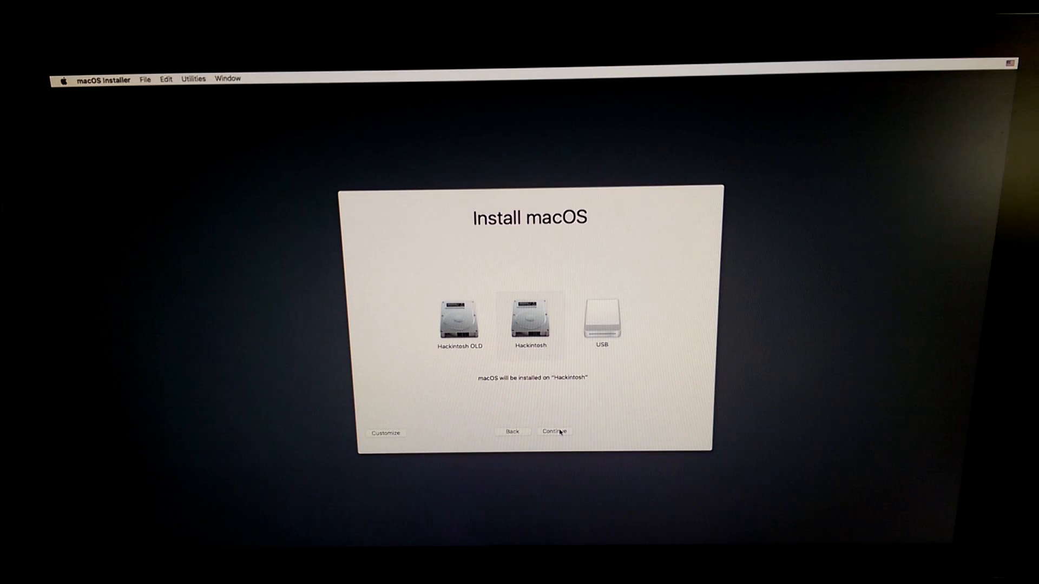
{"action": "left_click", "coordinate": [554, 431]}
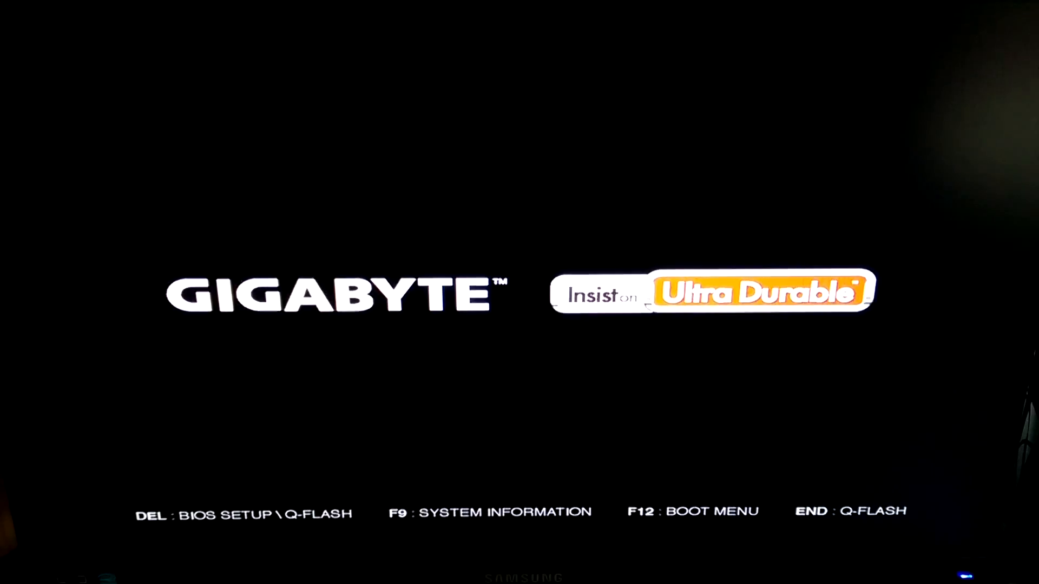
Open the F12 boot menu to boot the newly installed macOS drive.
{"action": "key", "text": "f12"}
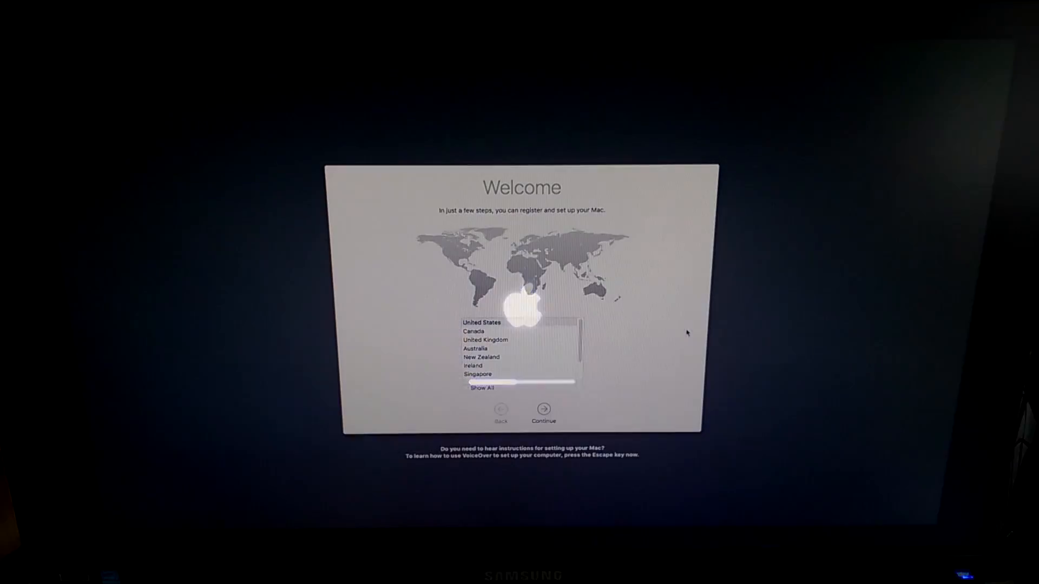
Confirm the country, skip information transfer, and decline location services.
{"action": "left_click", "coordinate": [543, 409]}
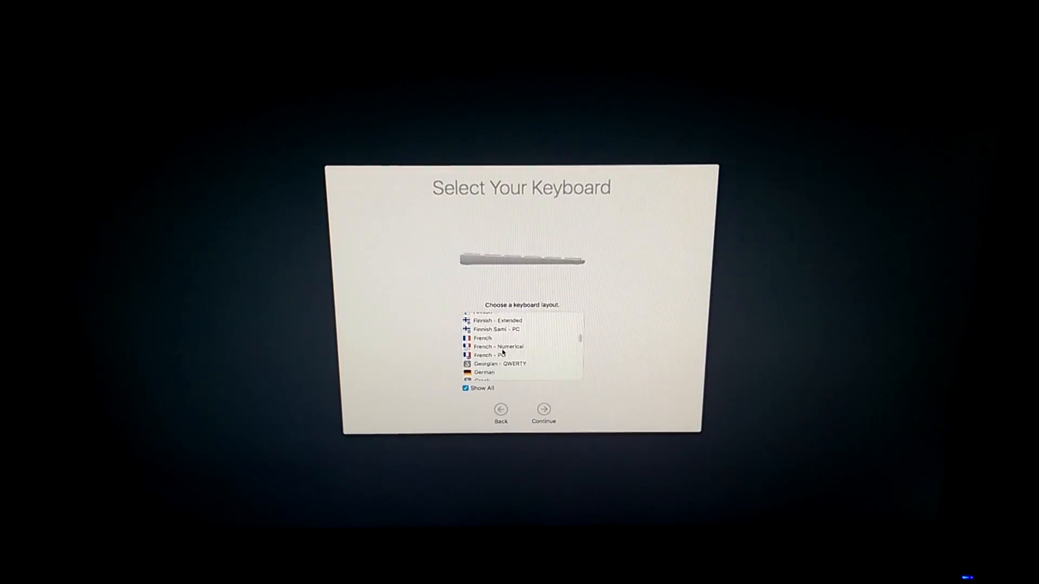
{"action": "left_click", "coordinate": [543, 410]}
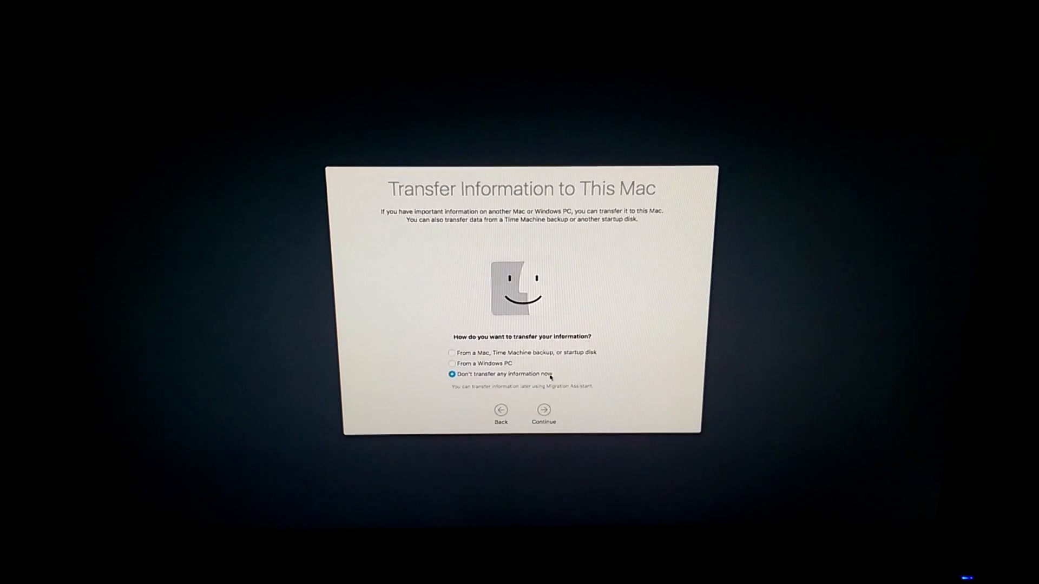
{"action": "left_click", "coordinate": [543, 409]}
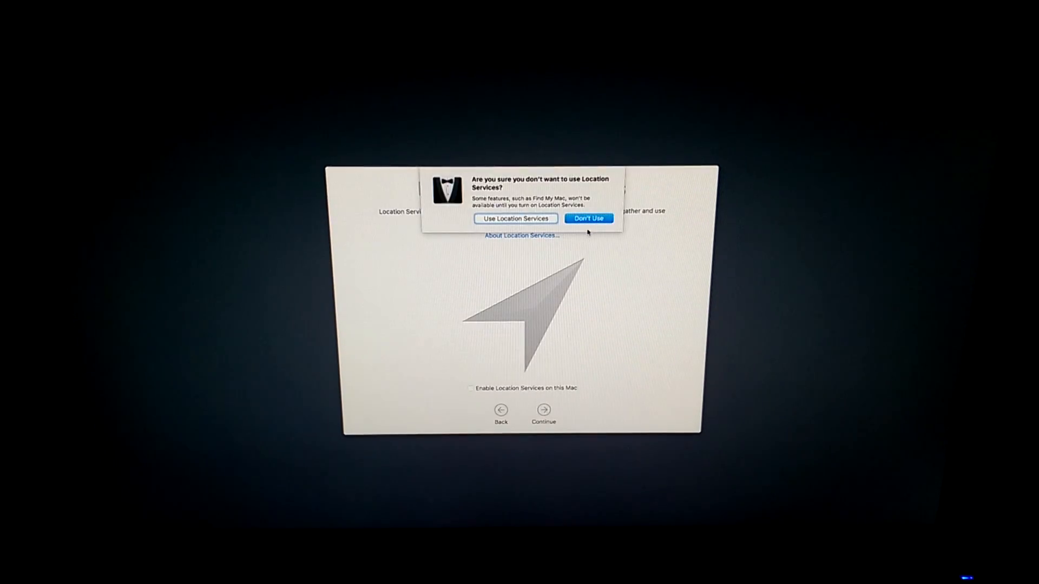
{"action": "left_click", "coordinate": [588, 218]}
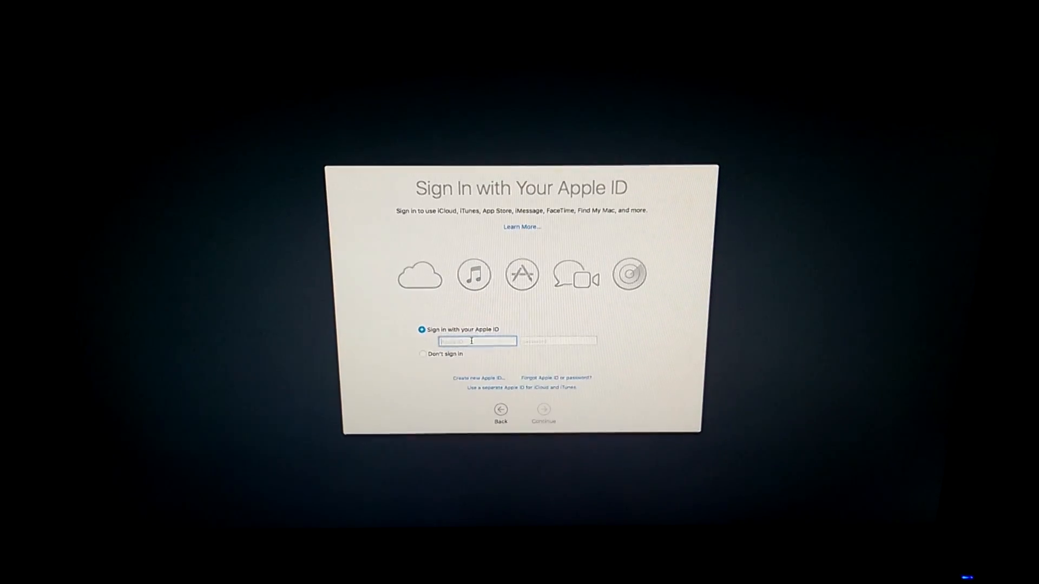
{"action": "type", "text": "sizbrodin"}
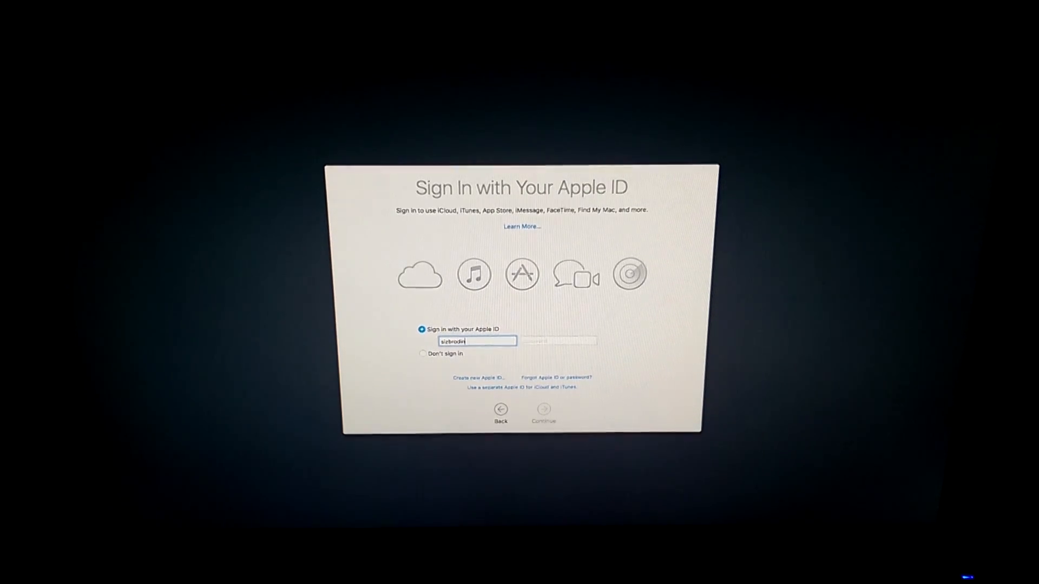
{"action": "left_click", "coordinate": [544, 410]}
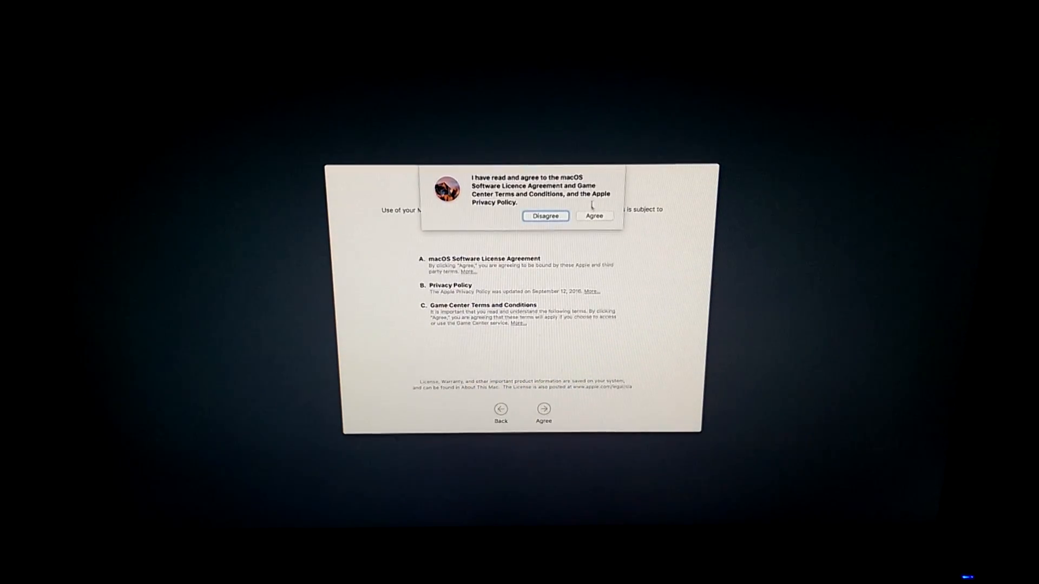
{"action": "left_click", "coordinate": [594, 216]}
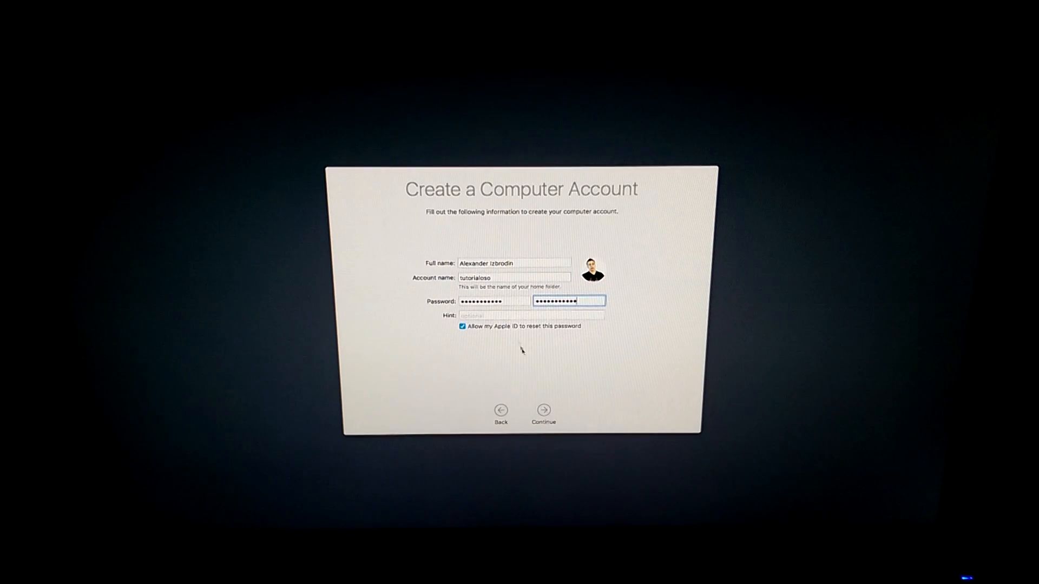
{"action": "left_click", "coordinate": [543, 411]}
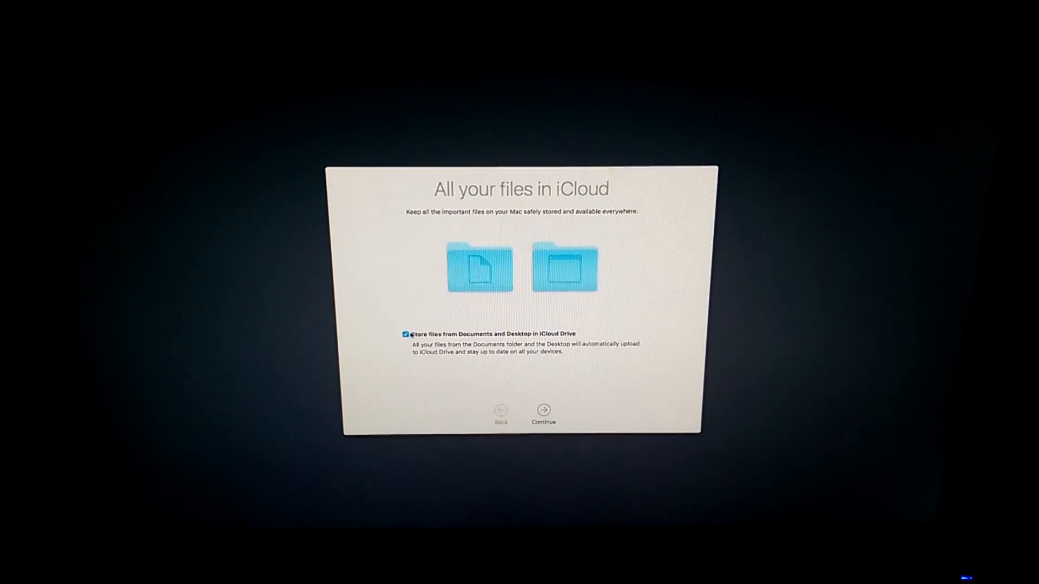
Continue past iCloud, London time zone, diagnostics and Siri to finish setup.
{"action": "left_click", "coordinate": [543, 410]}
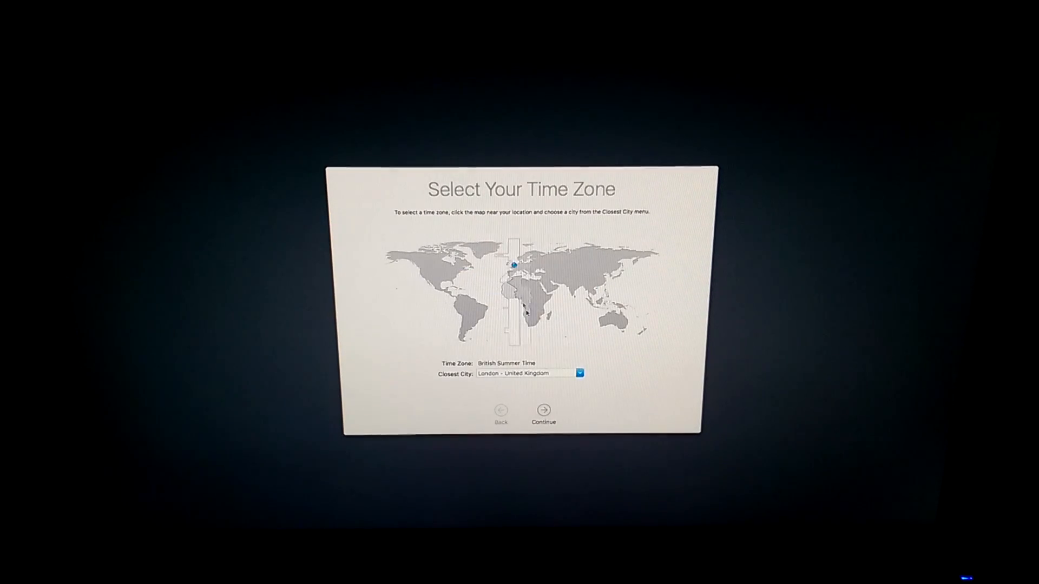
{"action": "left_click", "coordinate": [543, 410]}
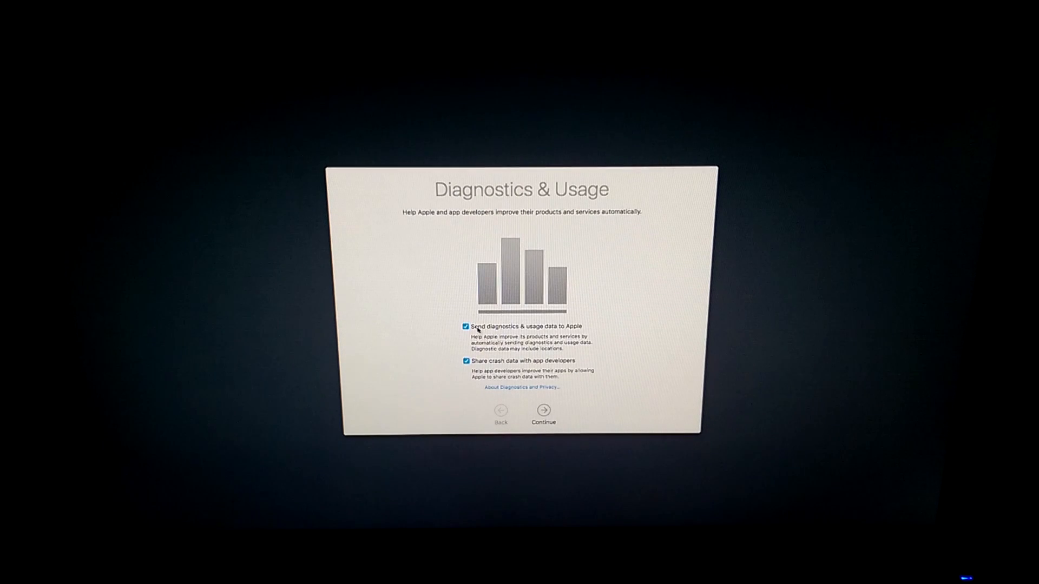
{"action": "left_click", "coordinate": [542, 410]}
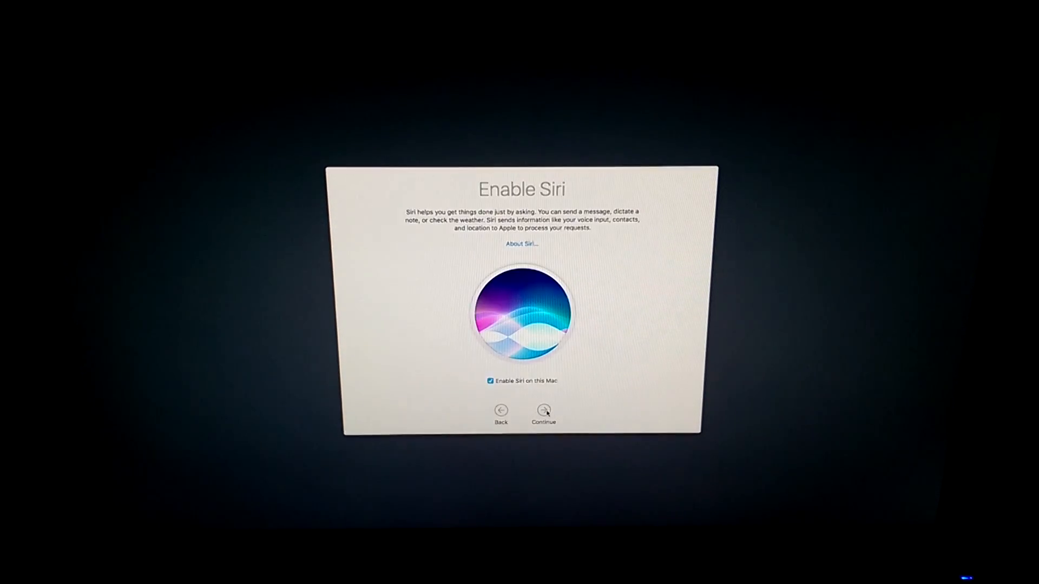
{"action": "left_click", "coordinate": [544, 411]}
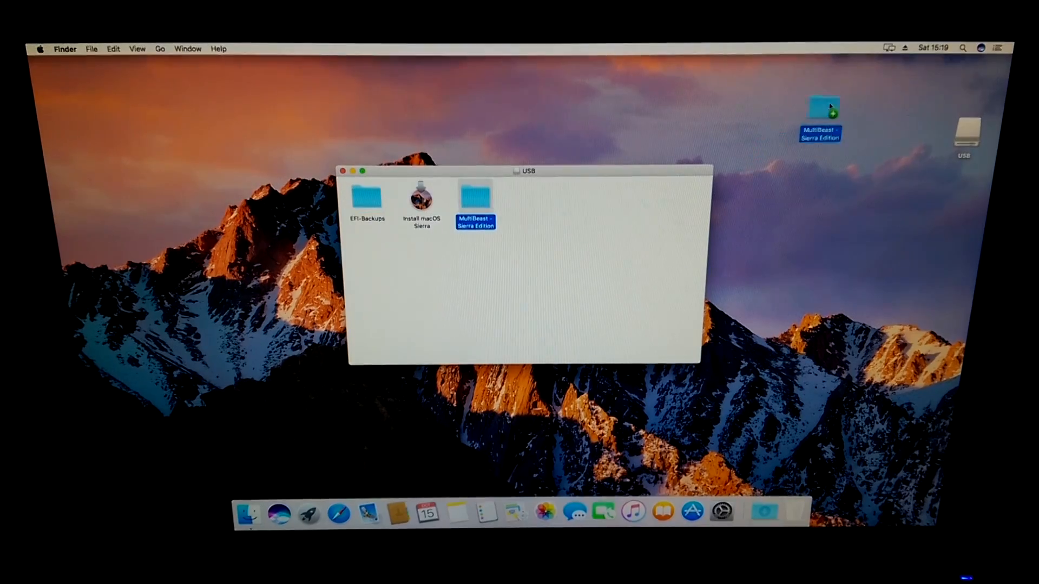
Open the MultiBeast - Sierra Edition folder and launch the MultiBeast app.
{"action": "double_click", "coordinate": [476, 198]}
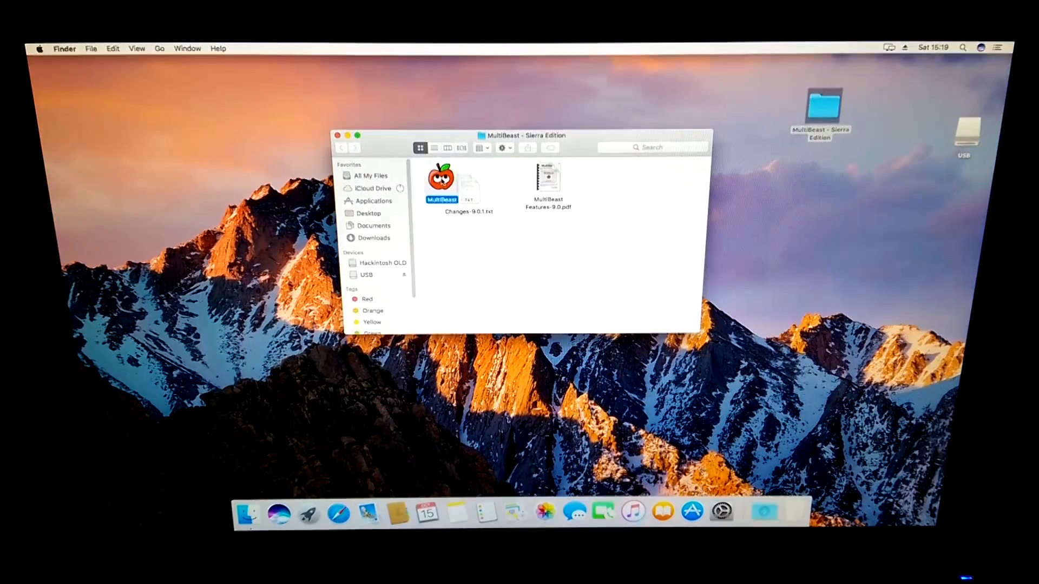
{"action": "double_click", "coordinate": [440, 182]}
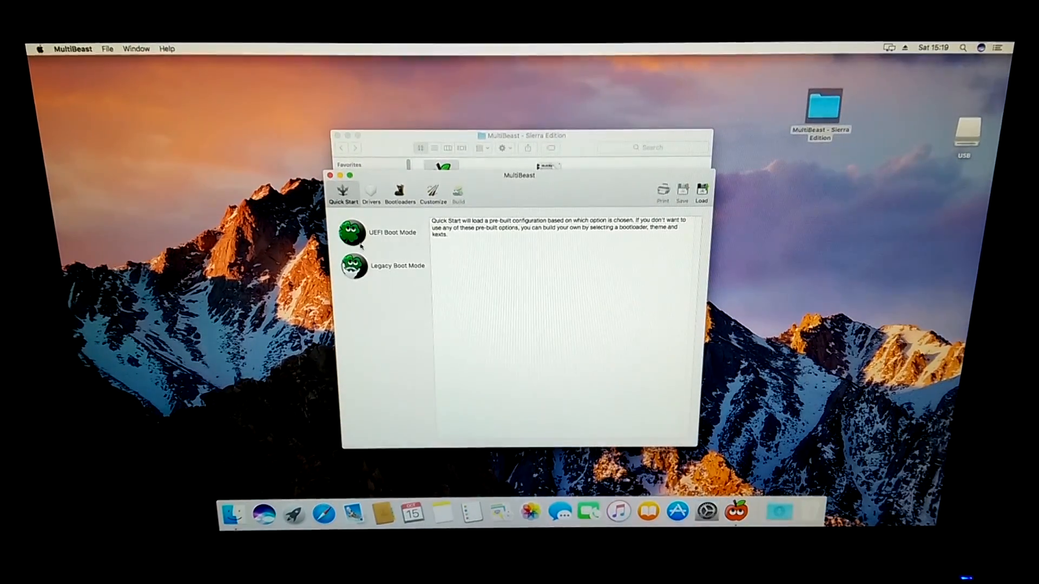
Load the UEFI Boot Mode preset and choose ALC1150 audio and Atheros E2200 v2.2.0.
{"action": "left_click", "coordinate": [352, 232]}
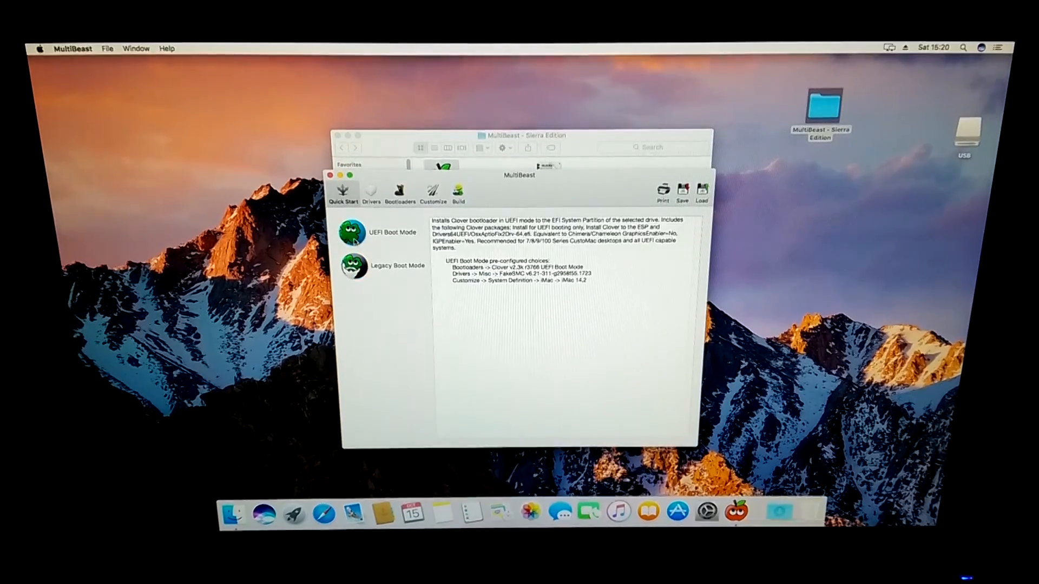
{"action": "left_click", "coordinate": [370, 192]}
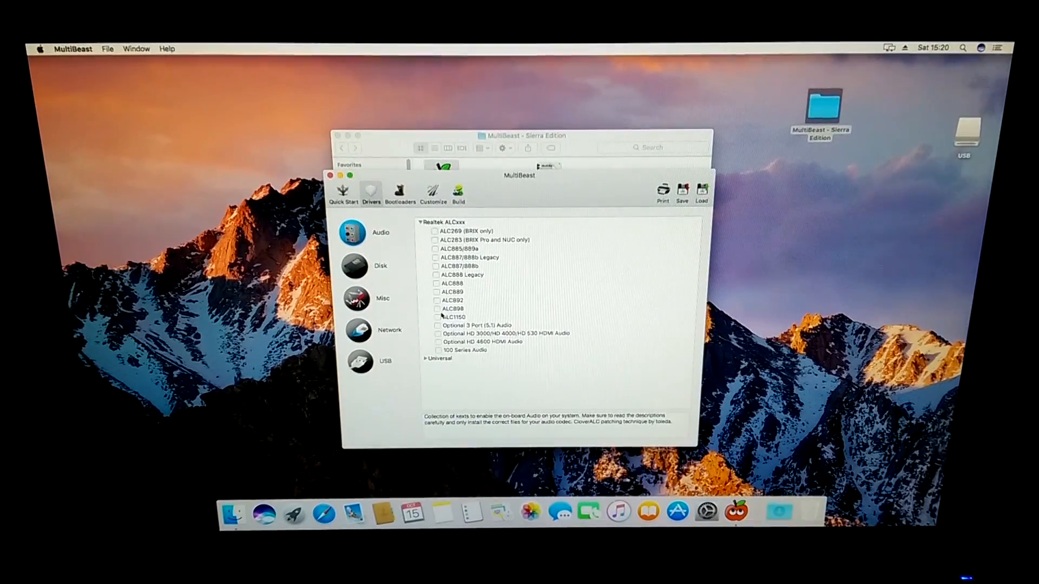
{"action": "left_click", "coordinate": [355, 265]}
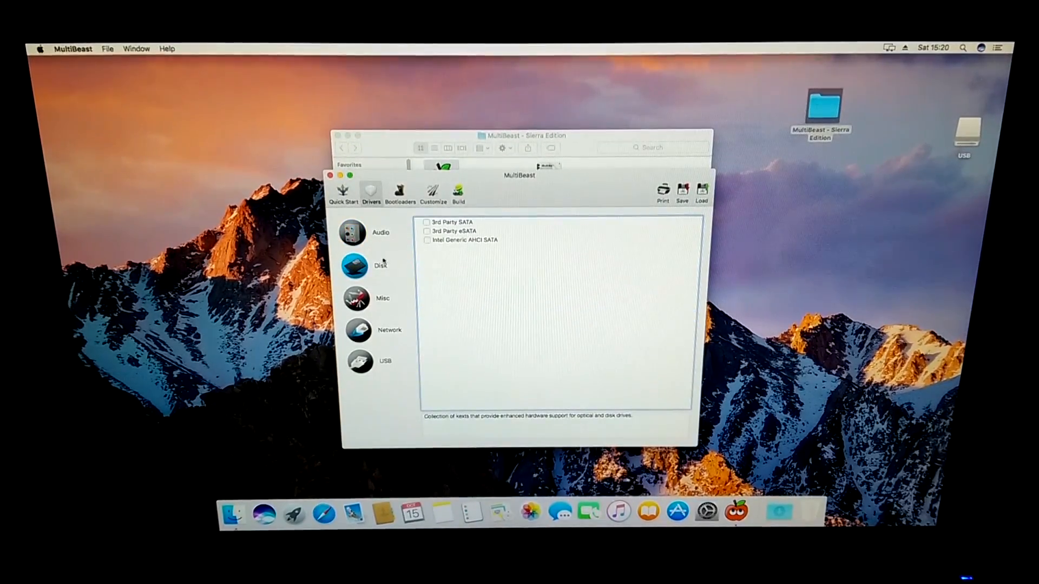
{"action": "left_click", "coordinate": [358, 330]}
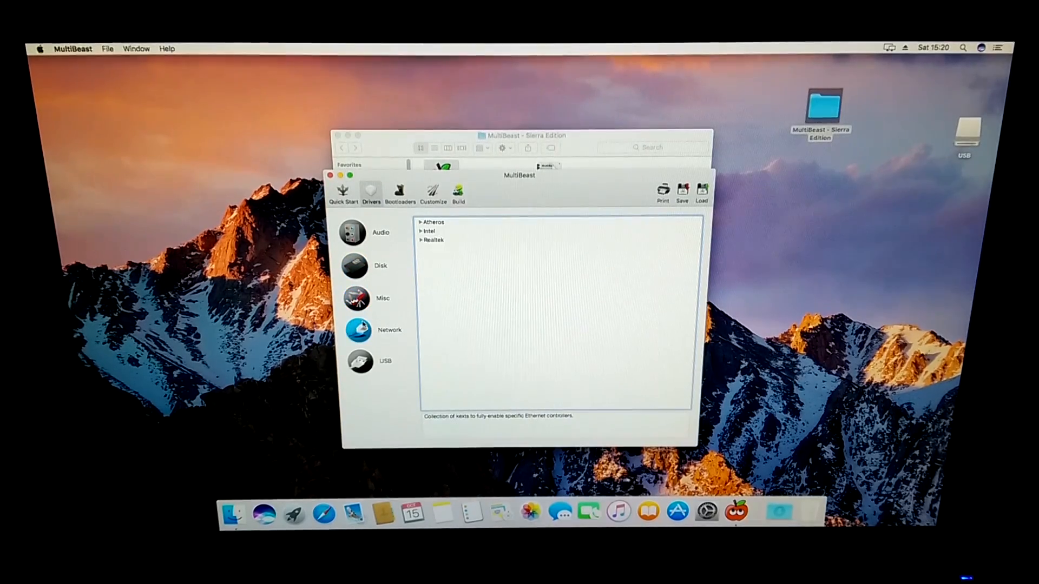
{"action": "left_click", "coordinate": [420, 222]}
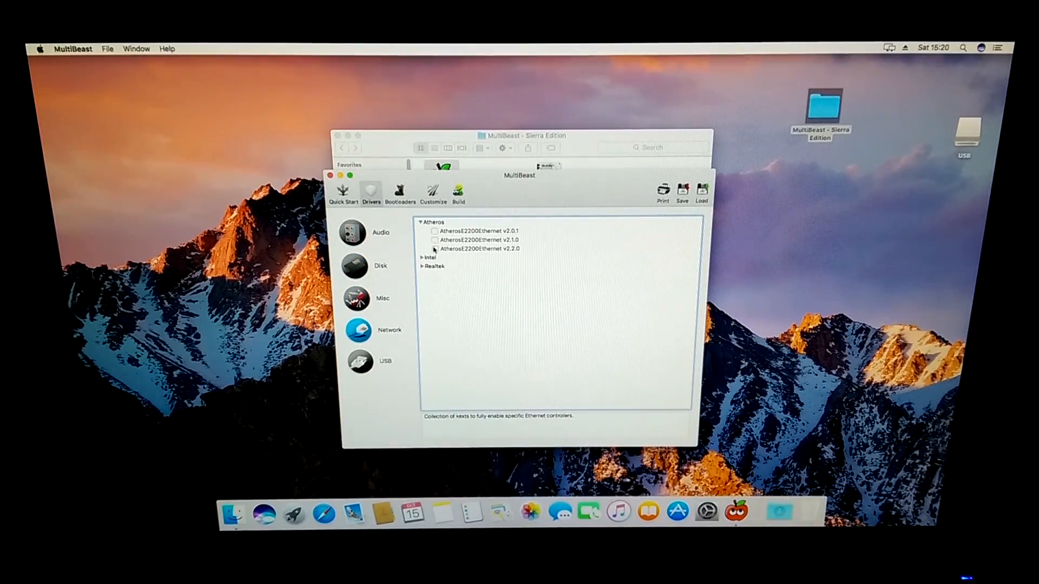
Enable 3rd Party USB 3.0 and Increase Max Port Limit, then review the build.
{"action": "left_click", "coordinate": [385, 361]}
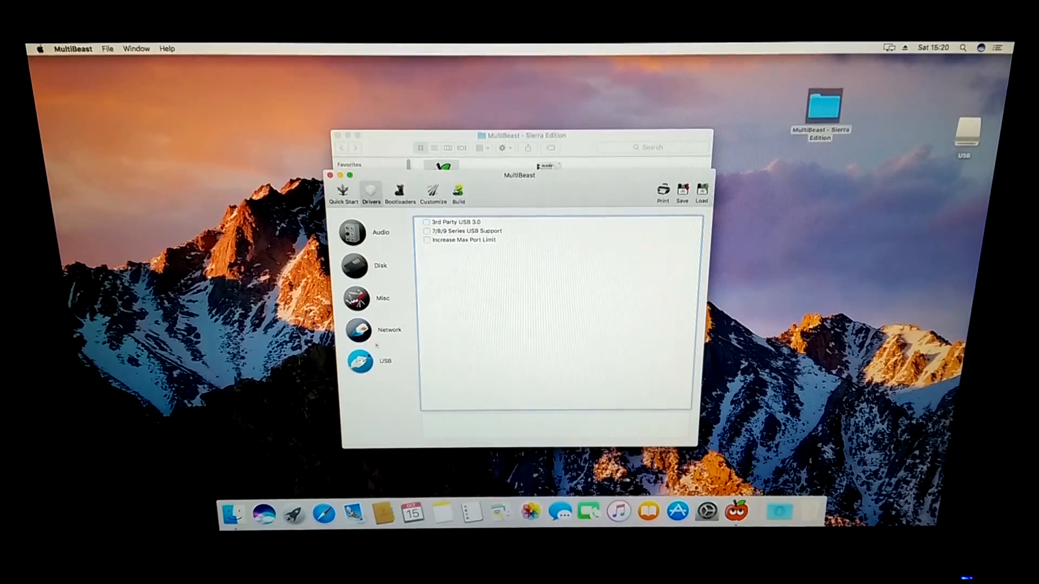
{"action": "left_click", "coordinate": [426, 239]}
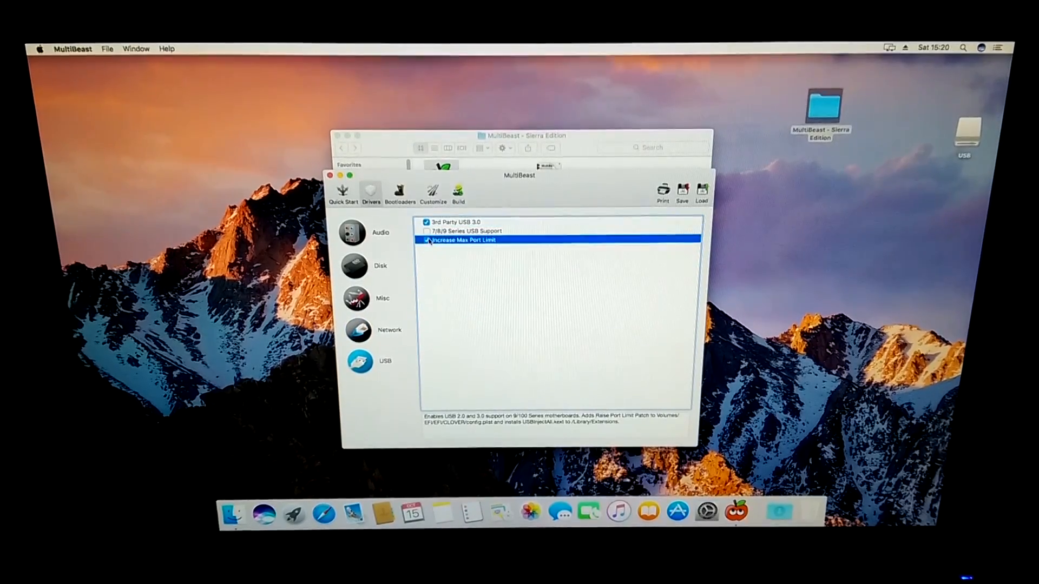
{"action": "left_click", "coordinate": [432, 192]}
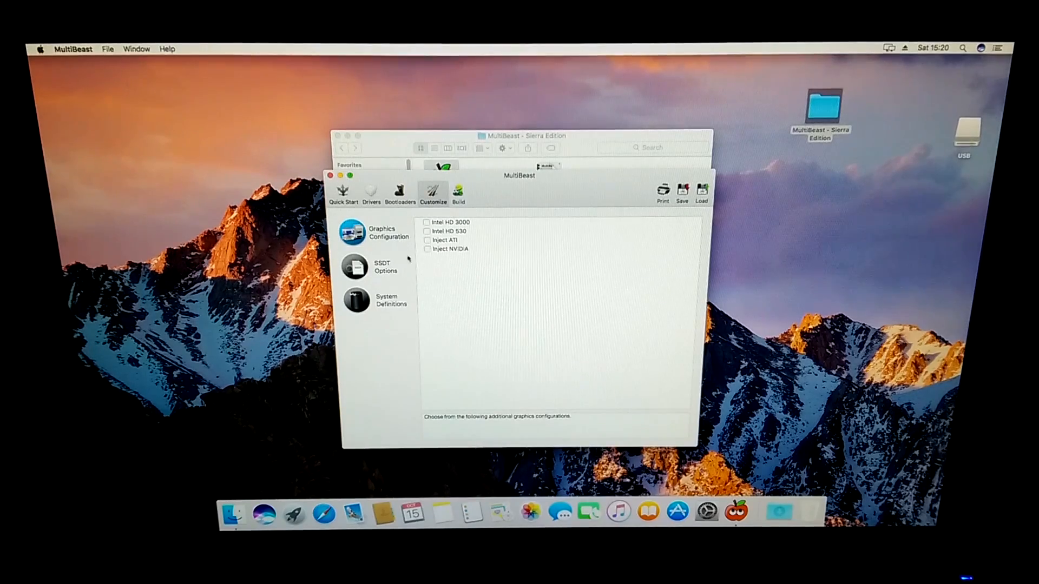
{"action": "left_click", "coordinate": [458, 192]}
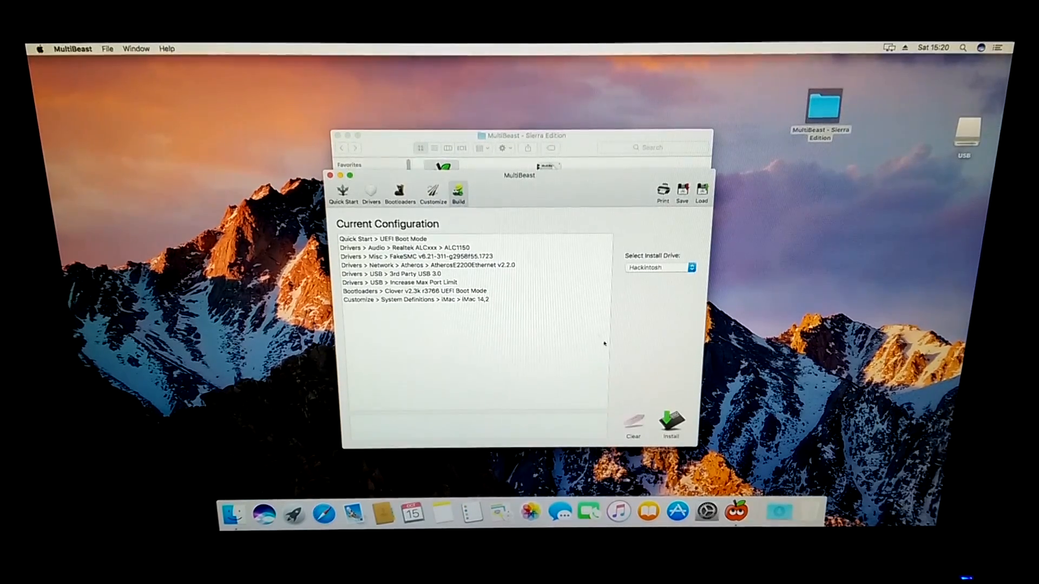
Install the MultiBeast build onto Hackintosh, agreeing to the licence and authorising the helper tool.
{"action": "left_click", "coordinate": [670, 422]}
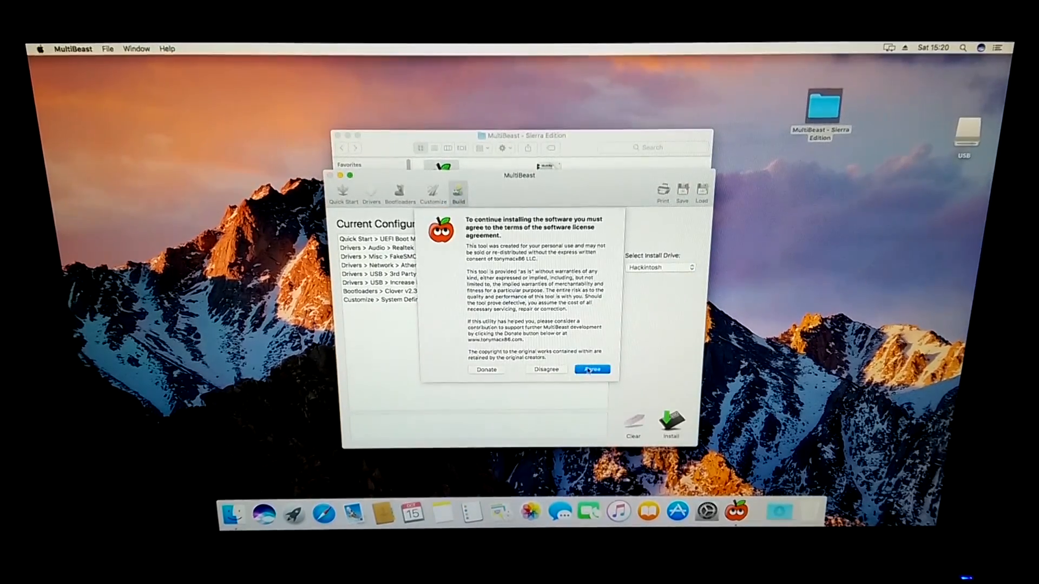
{"action": "left_click", "coordinate": [591, 369]}
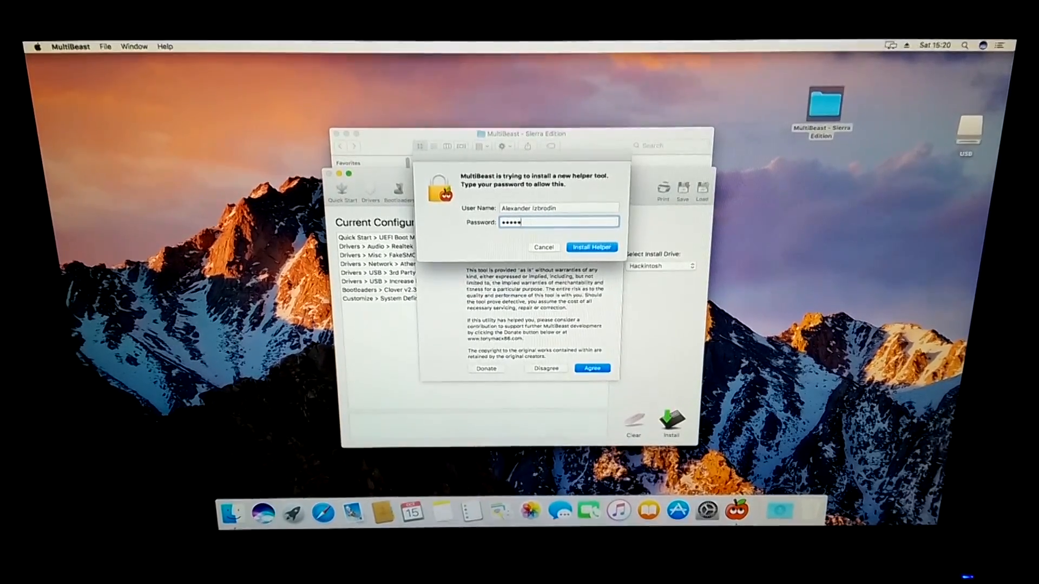
{"action": "left_click", "coordinate": [591, 247]}
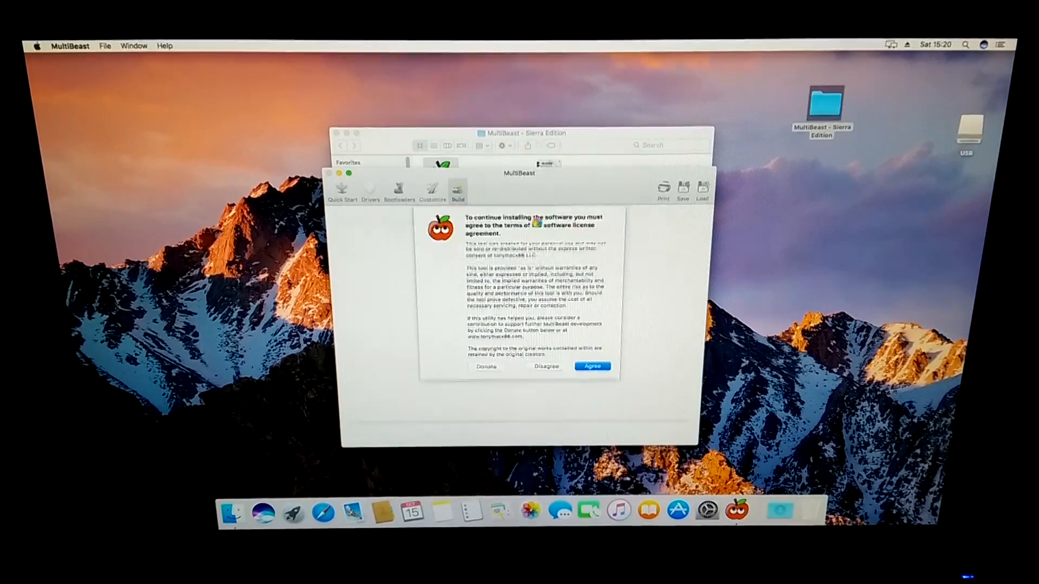
{"action": "left_click", "coordinate": [591, 366]}
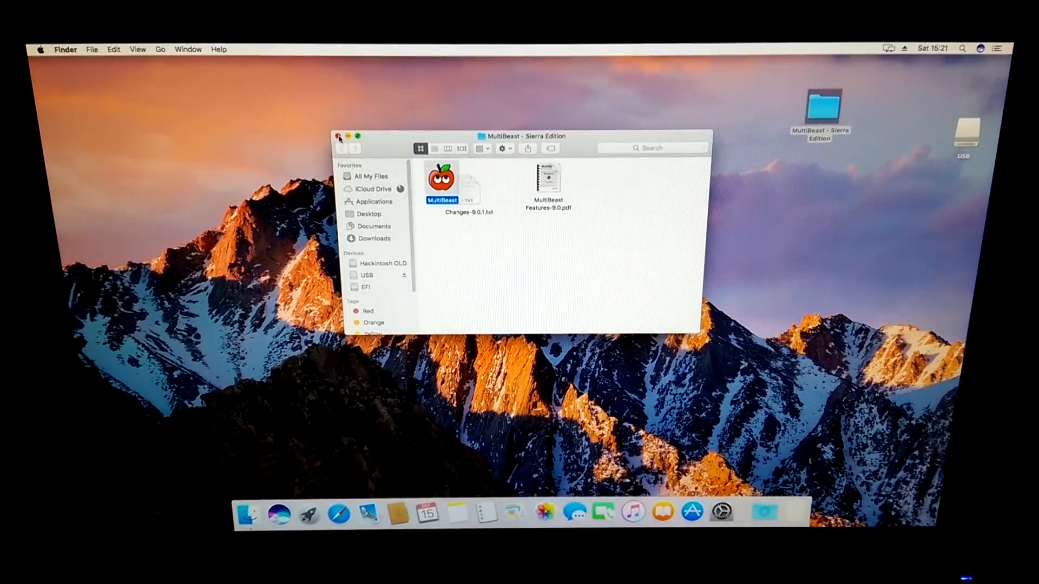
Close the MultiBeast folder window and confirm a restart from the Apple menu.
{"action": "left_click", "coordinate": [339, 137]}
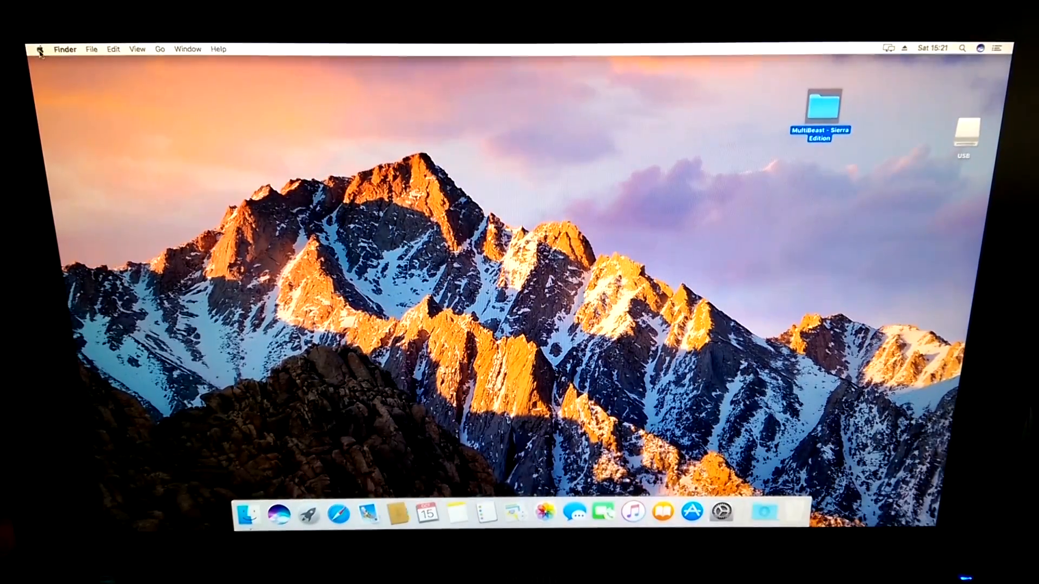
{"action": "left_click", "coordinate": [41, 48]}
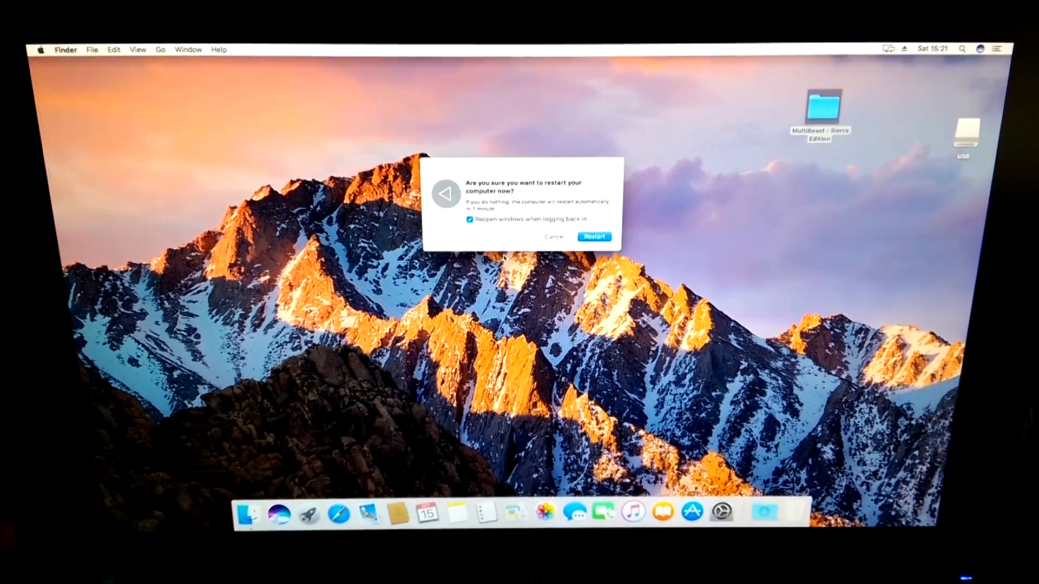
{"action": "left_click", "coordinate": [593, 237]}
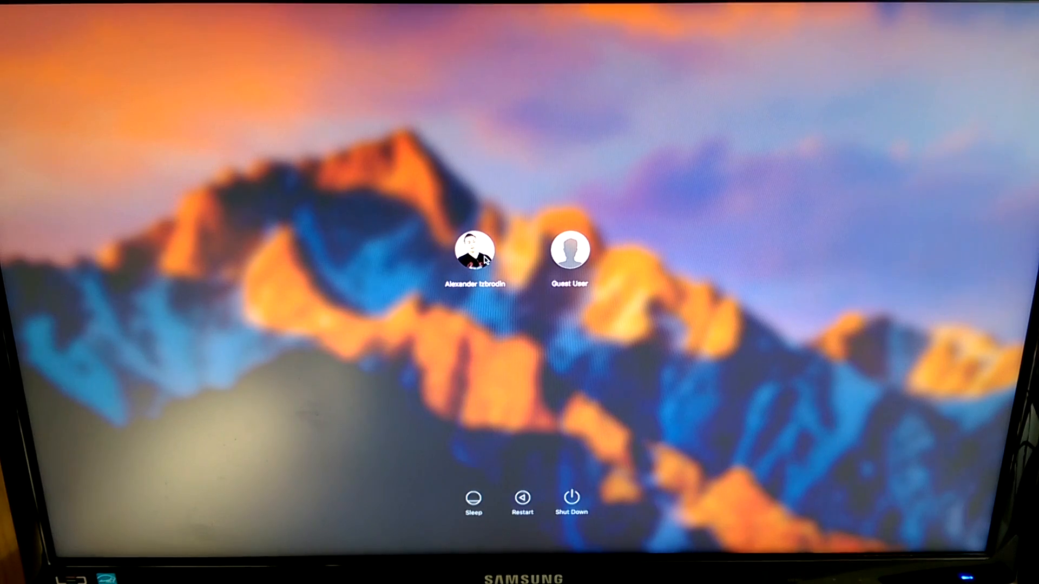
Sign in to the user account with its password and eject the unreadable disk.
{"action": "left_click", "coordinate": [475, 252]}
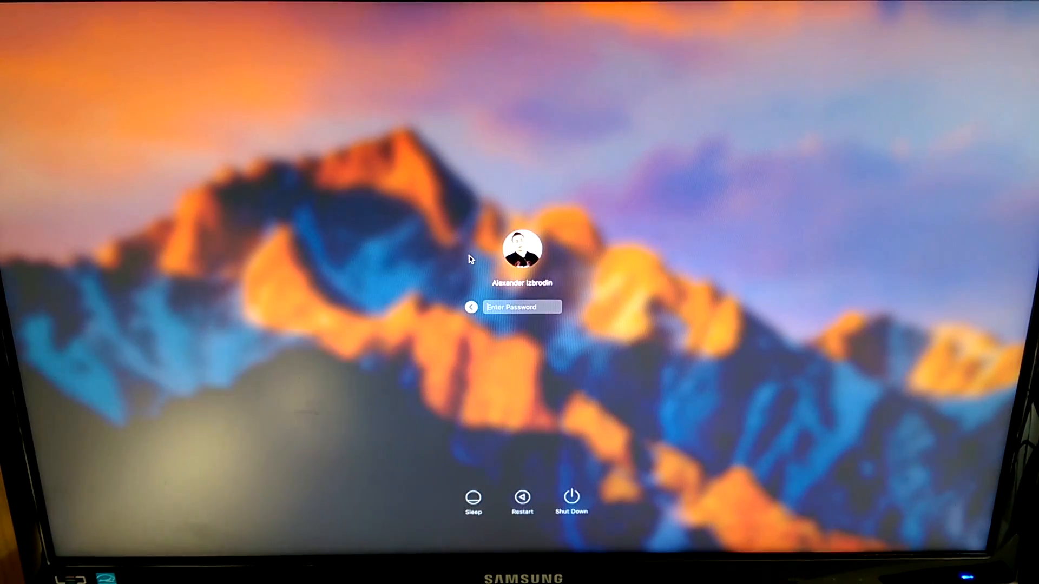
{"action": "type", "text": "password"}
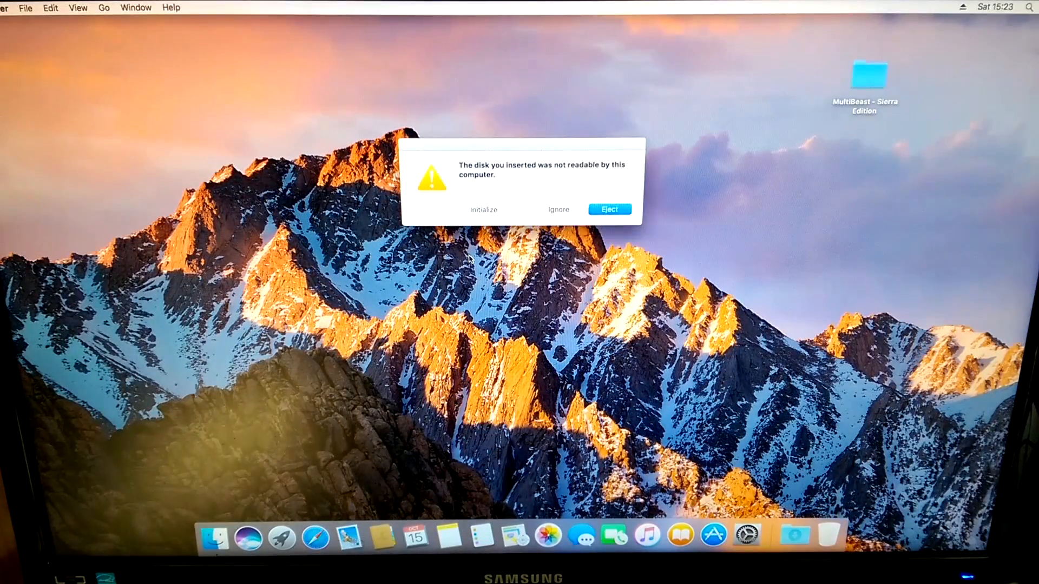
{"action": "left_click", "coordinate": [607, 209]}
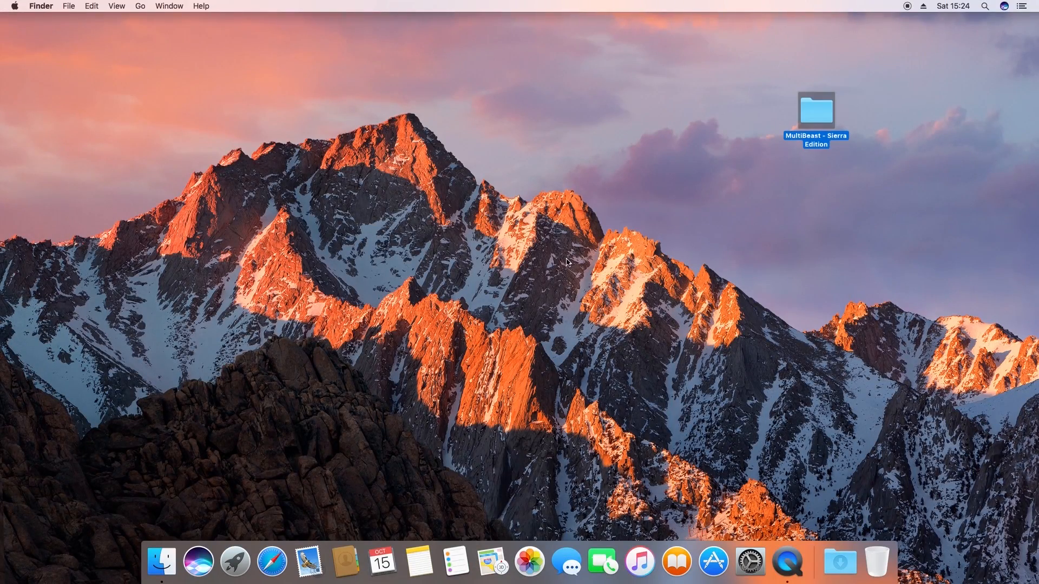
Put the MultiBeast folder in Downloads, close Finder, then restart the computer.
{"action": "left_click", "coordinate": [161, 562]}
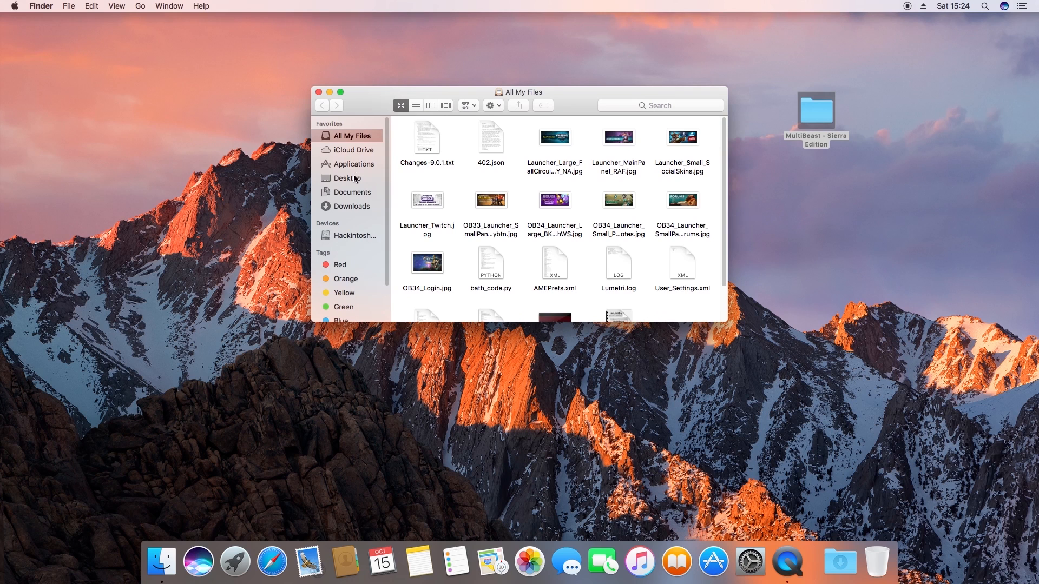
{"action": "left_click", "coordinate": [352, 207]}
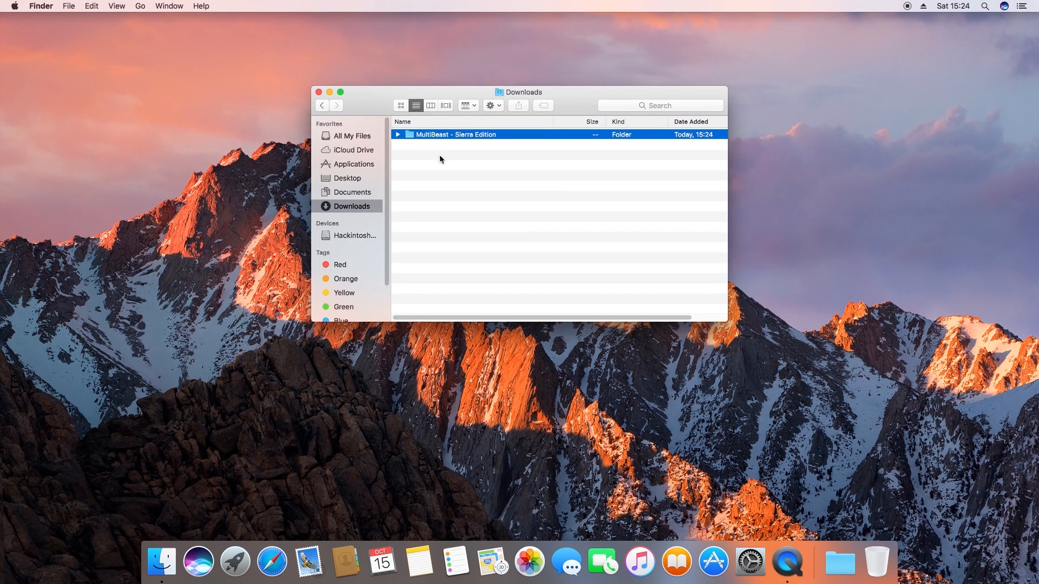
{"action": "left_click", "coordinate": [318, 92]}
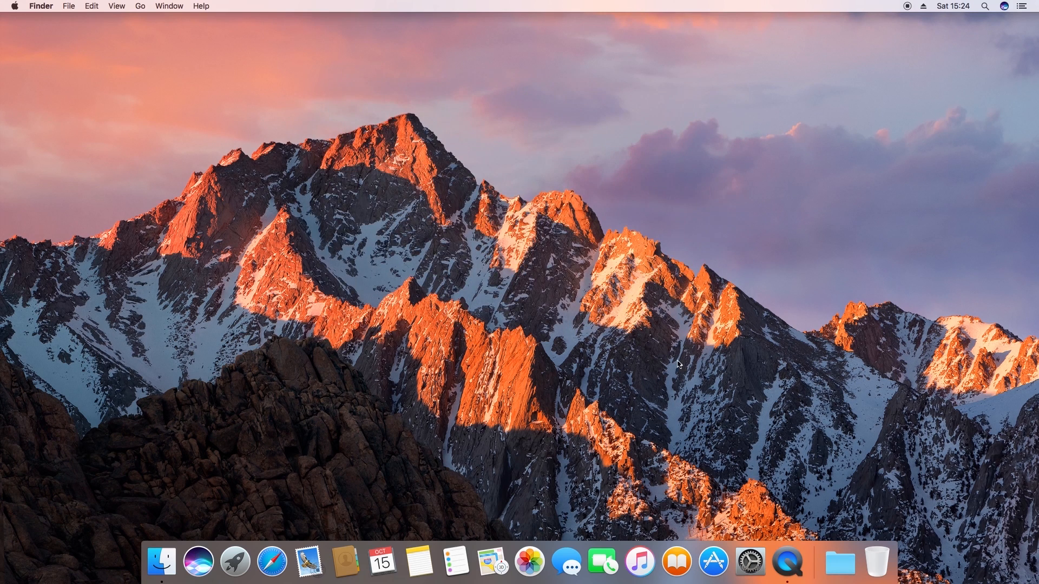
{"action": "left_click", "coordinate": [749, 562]}
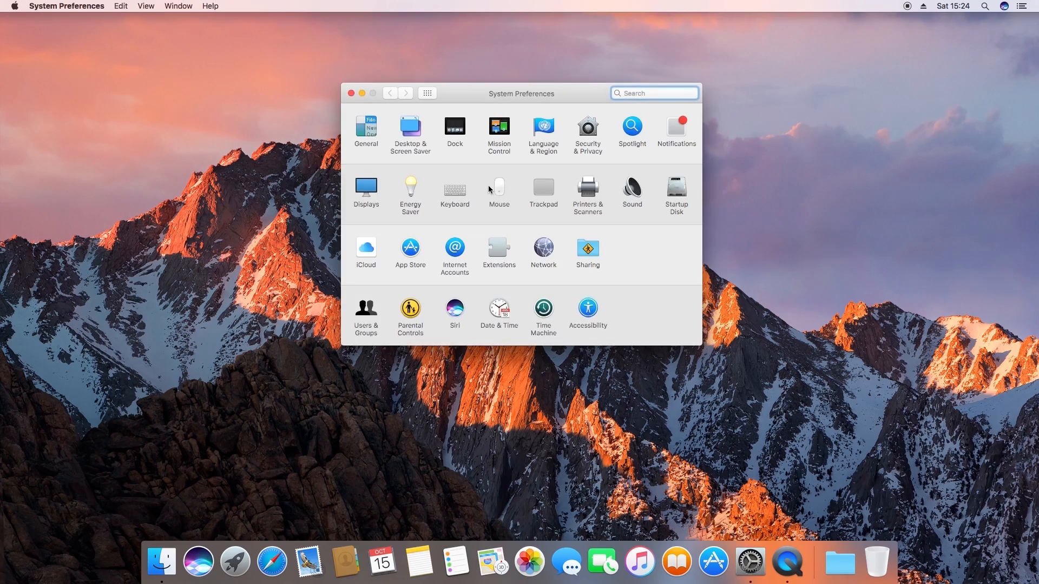
{"action": "left_click", "coordinate": [499, 188]}
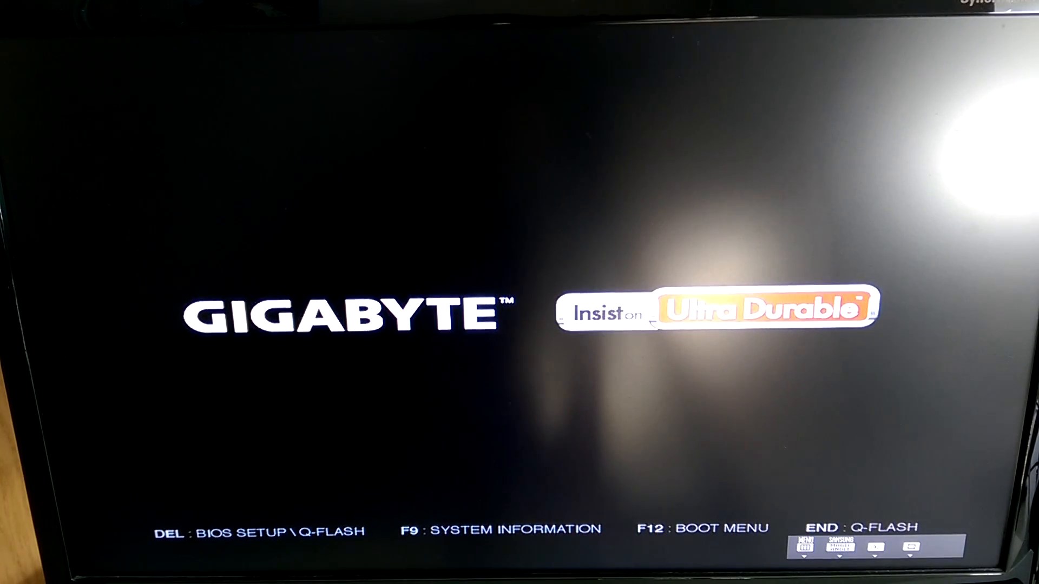
Use the F12 boot menu to boot from the Windows installation USB.
{"action": "key", "text": "f12"}
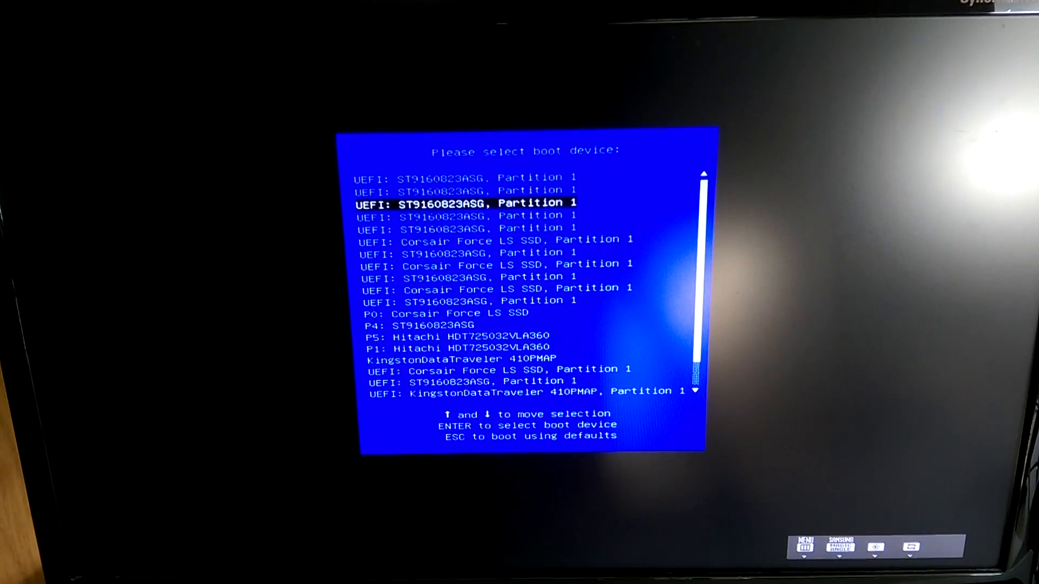
{"action": "key", "text": "down"}
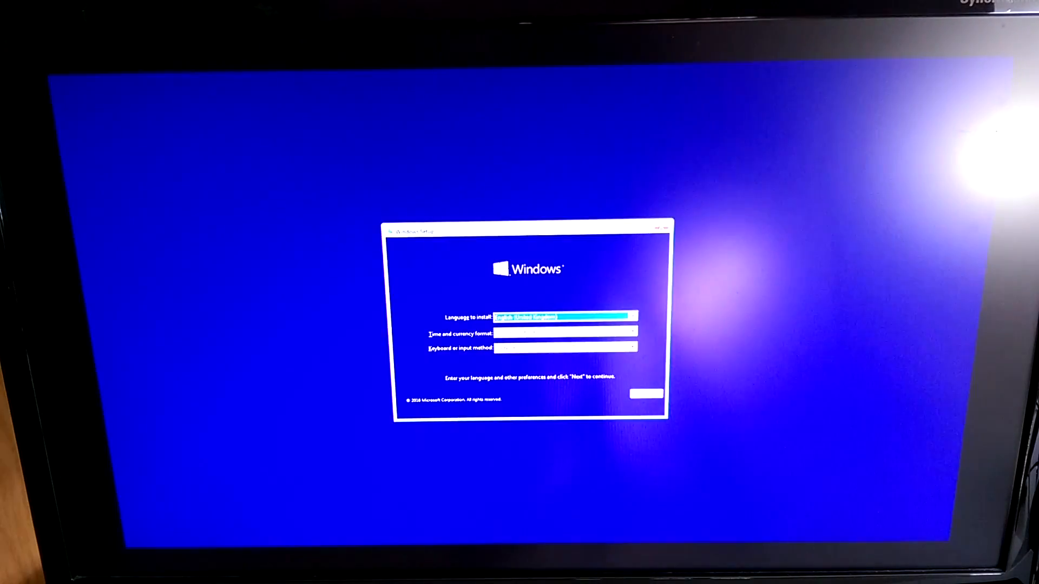
Keep English (United Kingdom) settings, start the install, and skip the product key.
{"action": "left_click", "coordinate": [638, 345]}
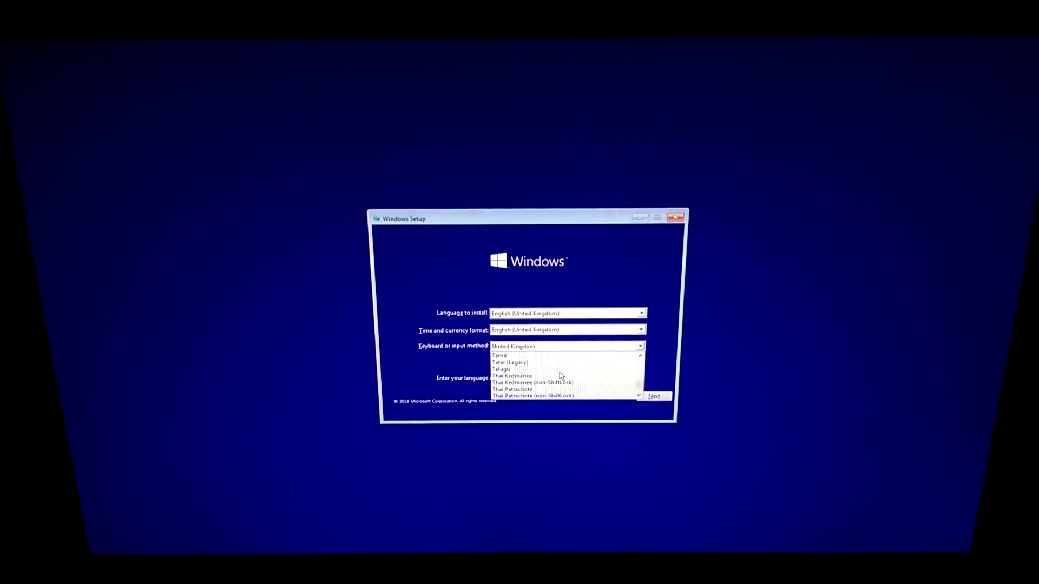
{"action": "left_click", "coordinate": [654, 395]}
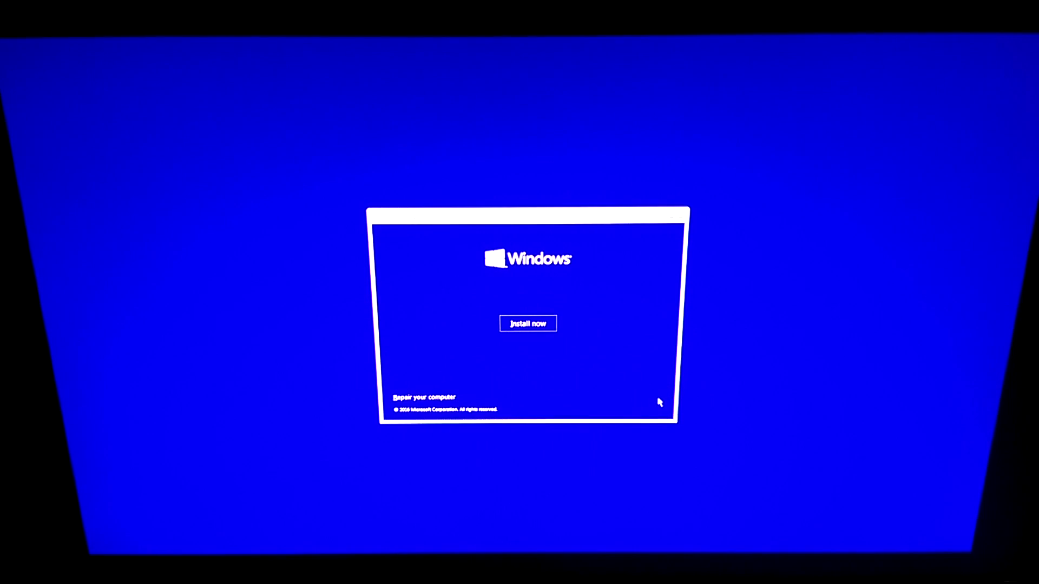
{"action": "left_click", "coordinate": [528, 324]}
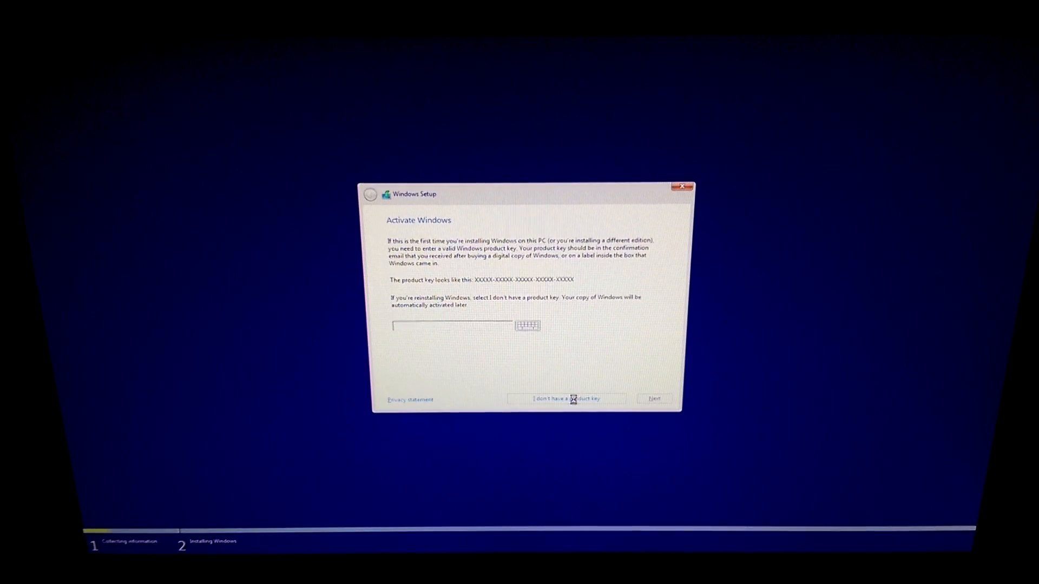
{"action": "left_click", "coordinate": [565, 399]}
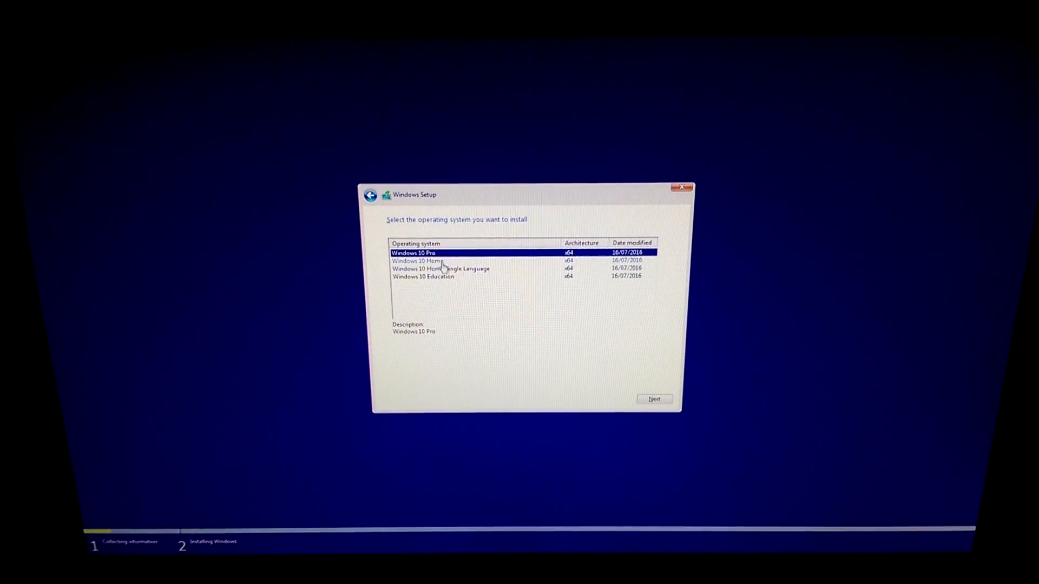
Choose Windows 10 Home and accept the licence terms.
{"action": "left_click", "coordinate": [418, 260]}
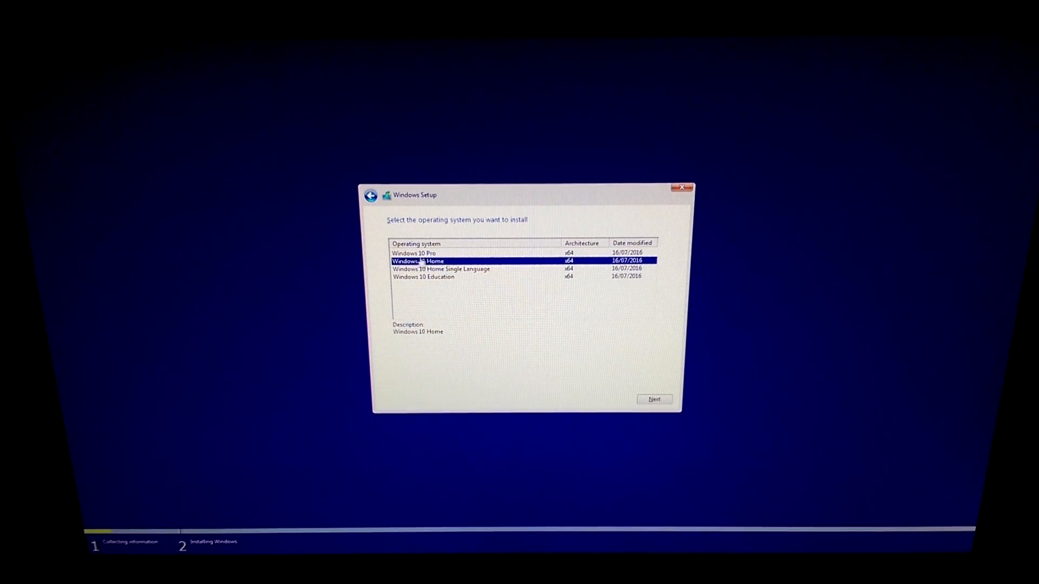
{"action": "mouse_move", "coordinate": [519, 310]}
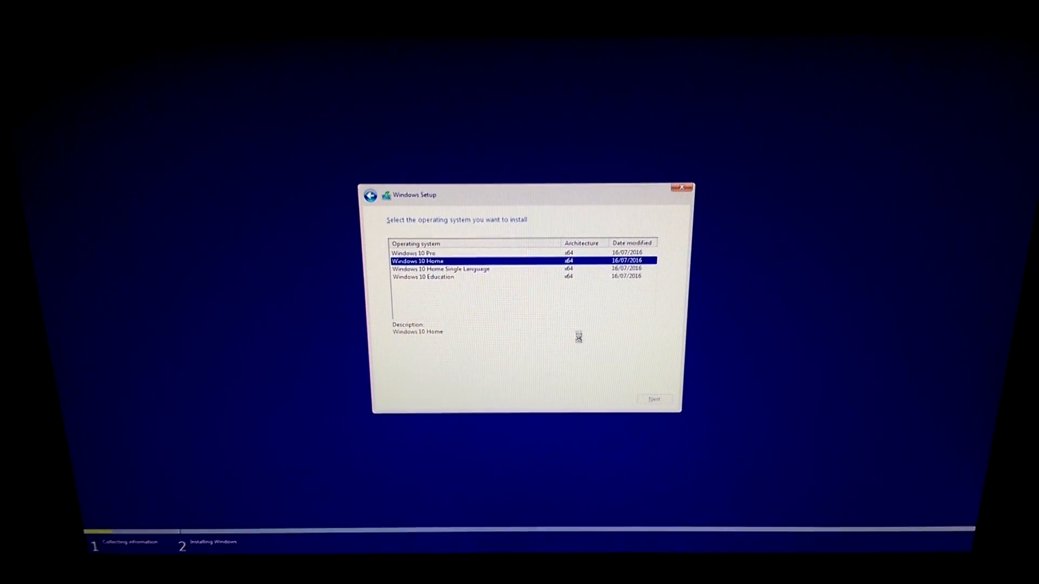
{"action": "left_click", "coordinate": [653, 399]}
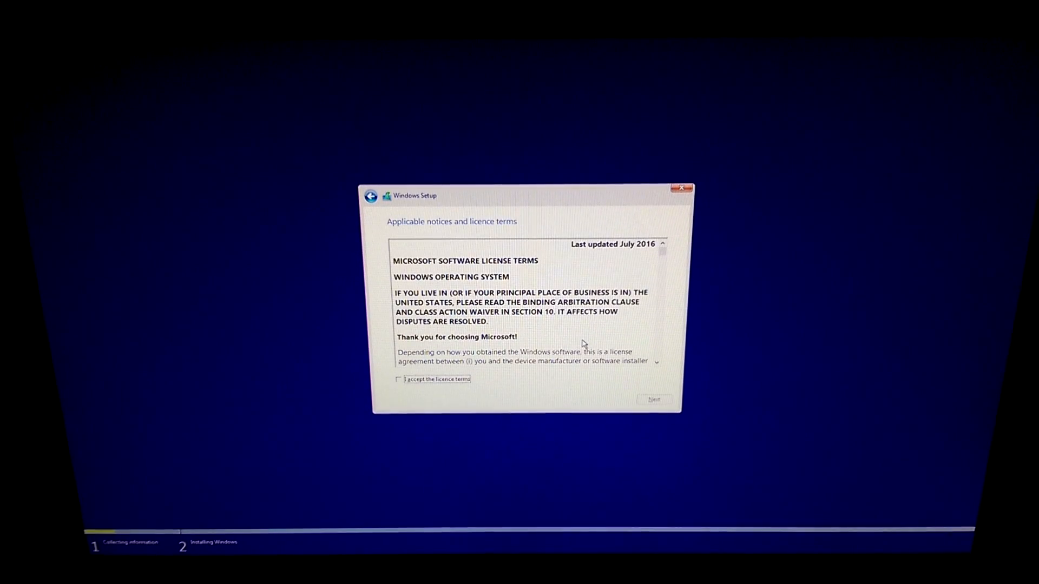
{"action": "left_click", "coordinate": [399, 379]}
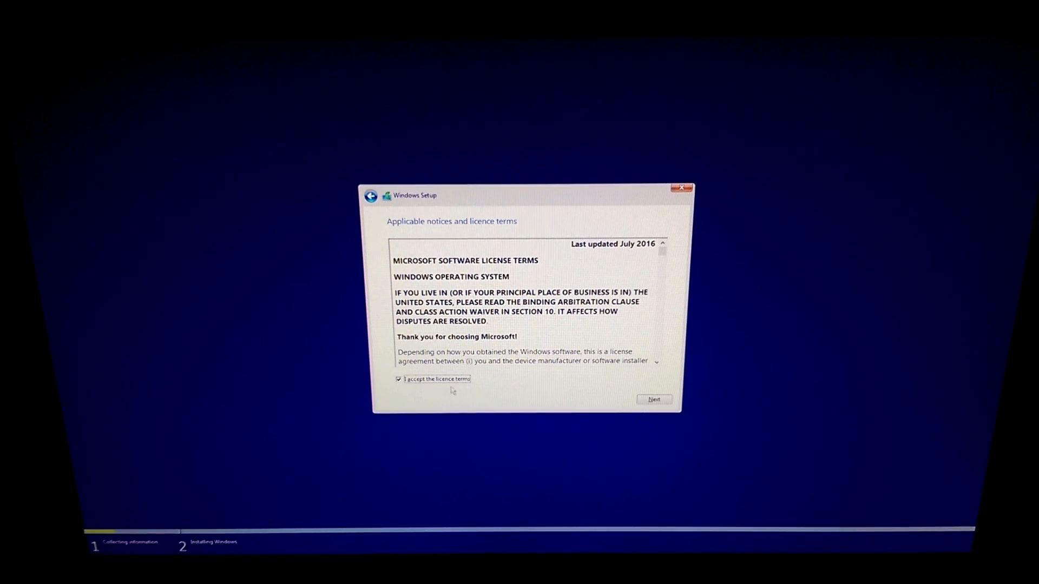
{"action": "left_click", "coordinate": [653, 399]}
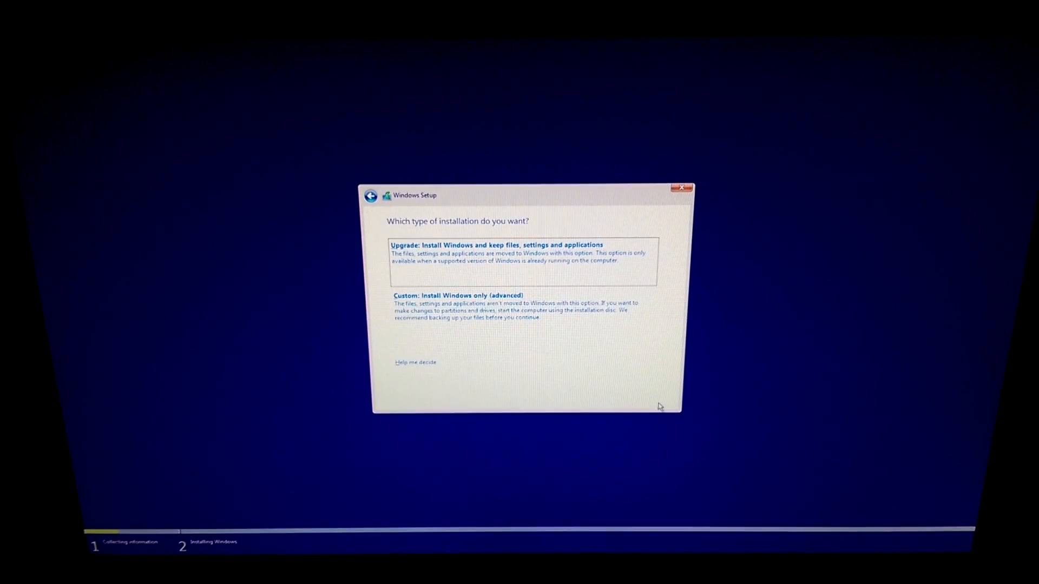
{"action": "mouse_move", "coordinate": [475, 335]}
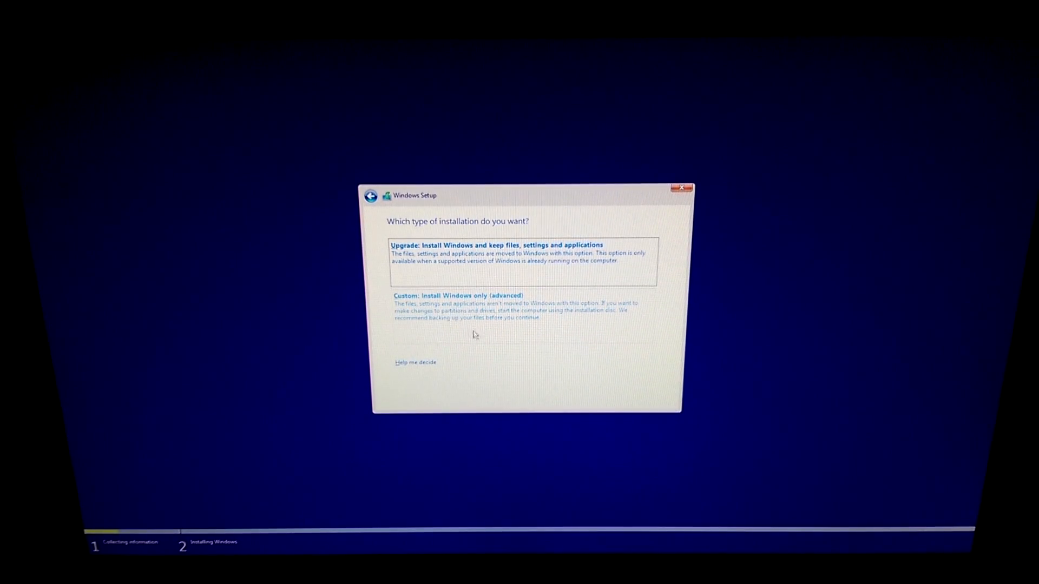
Custom install: delete Drive 0 Partition 4, target the 138.9 GB unallocated space.
{"action": "left_click", "coordinate": [459, 295]}
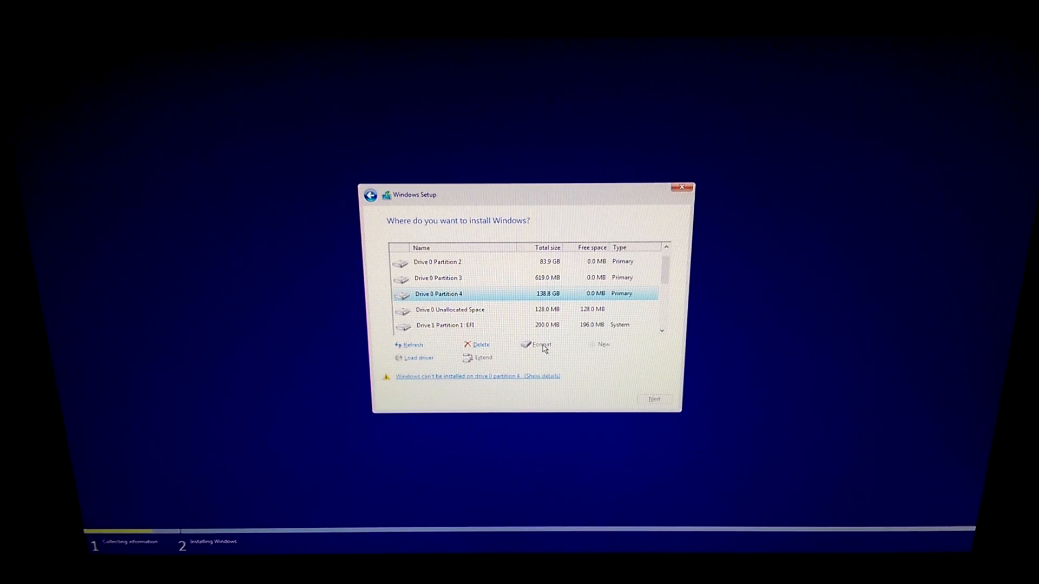
{"action": "left_click", "coordinate": [480, 344]}
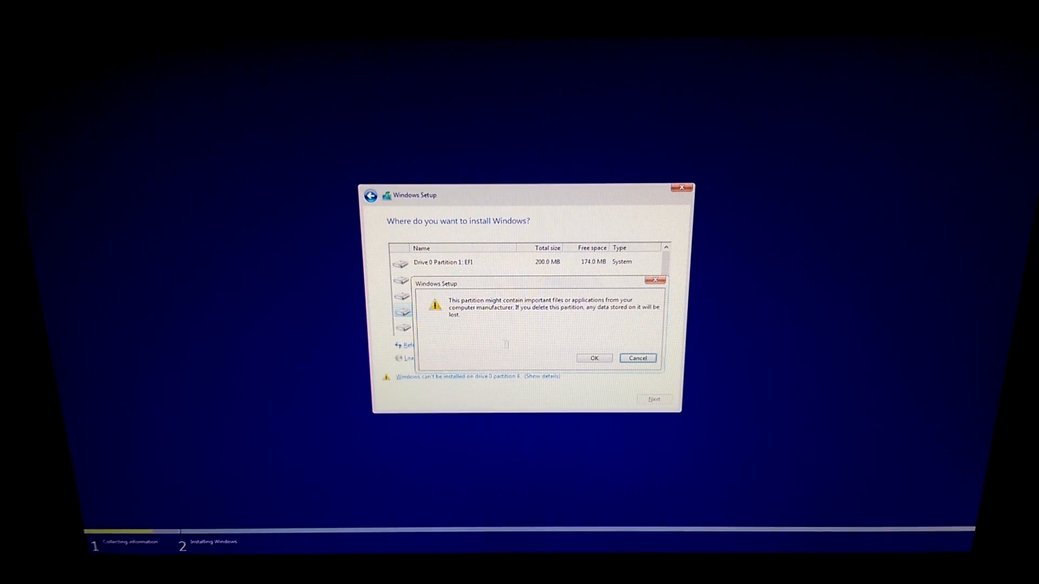
{"action": "left_click", "coordinate": [593, 358]}
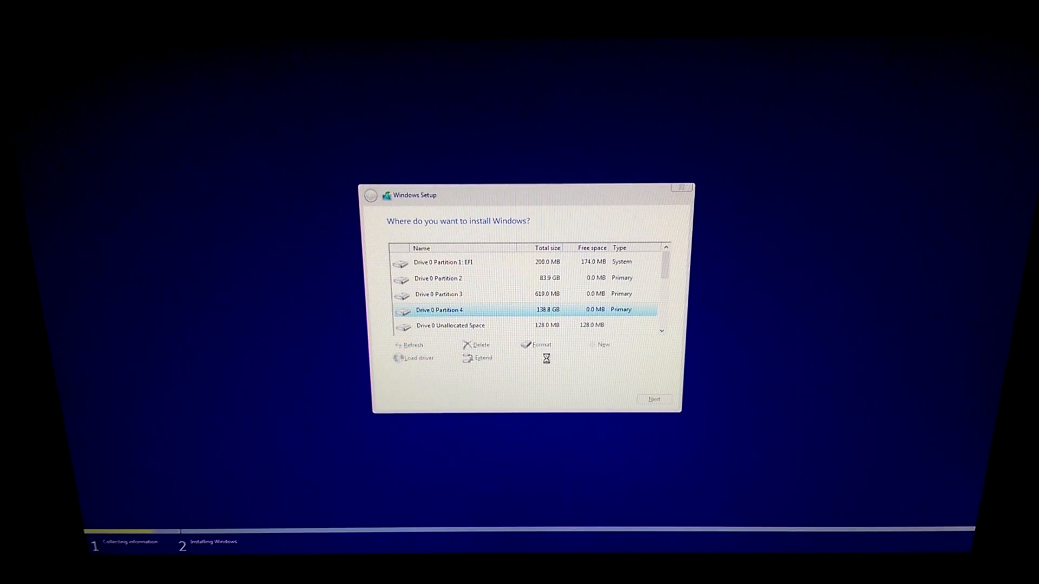
{"action": "left_click", "coordinate": [479, 345]}
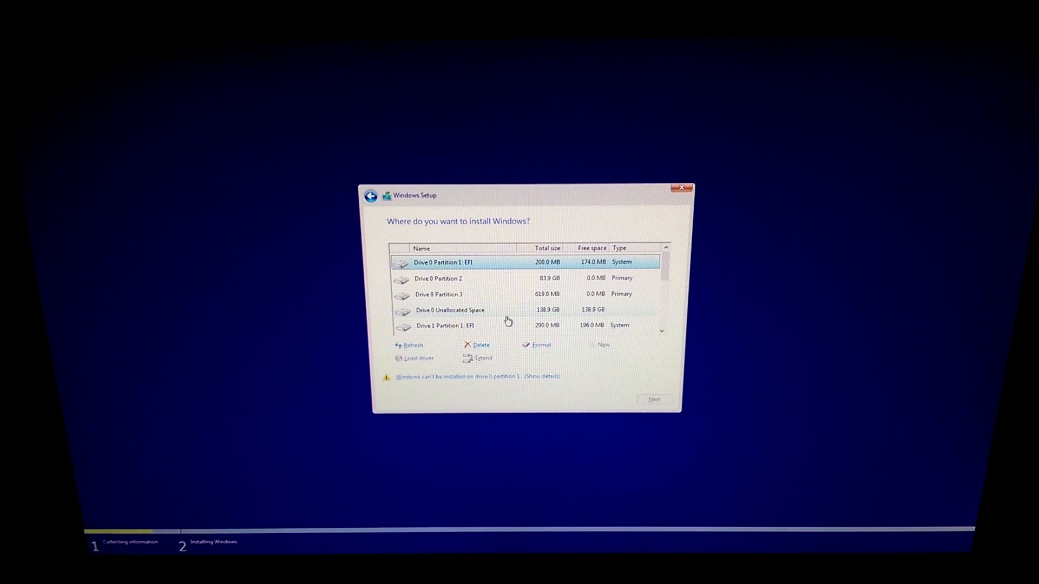
{"action": "left_click", "coordinate": [451, 310]}
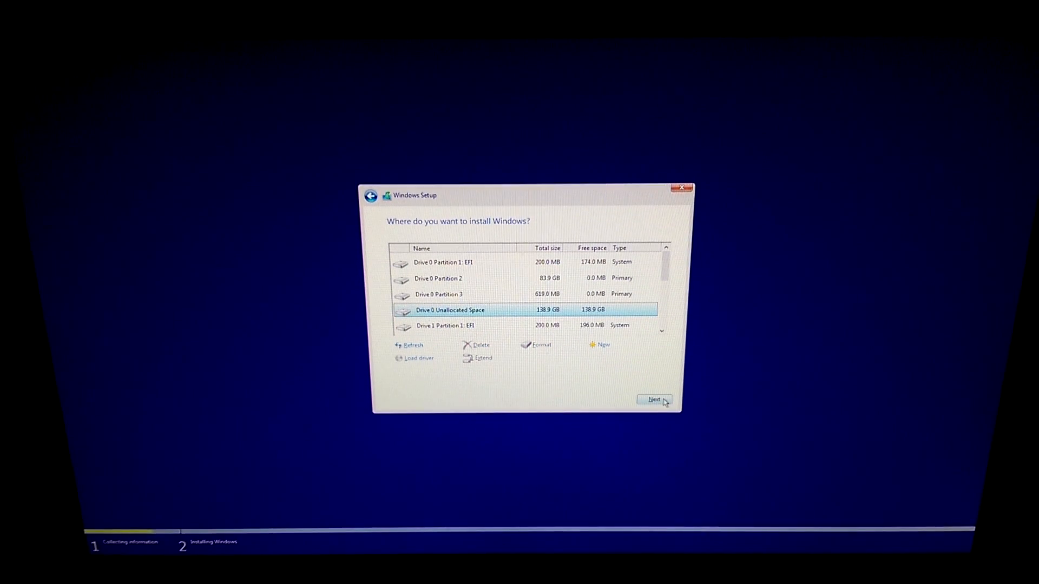
{"action": "left_click", "coordinate": [655, 399]}
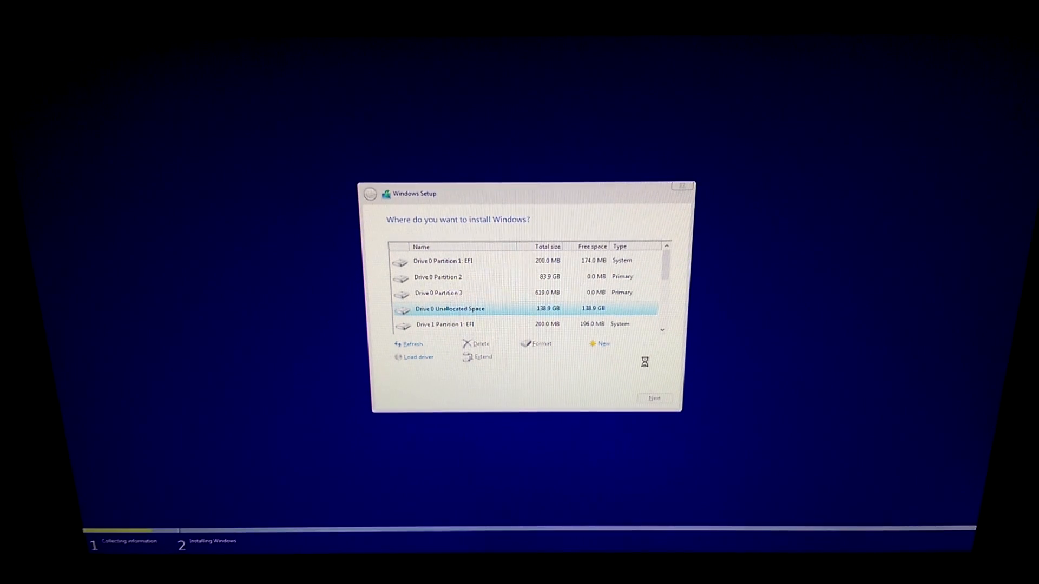
{"action": "left_click", "coordinate": [655, 399]}
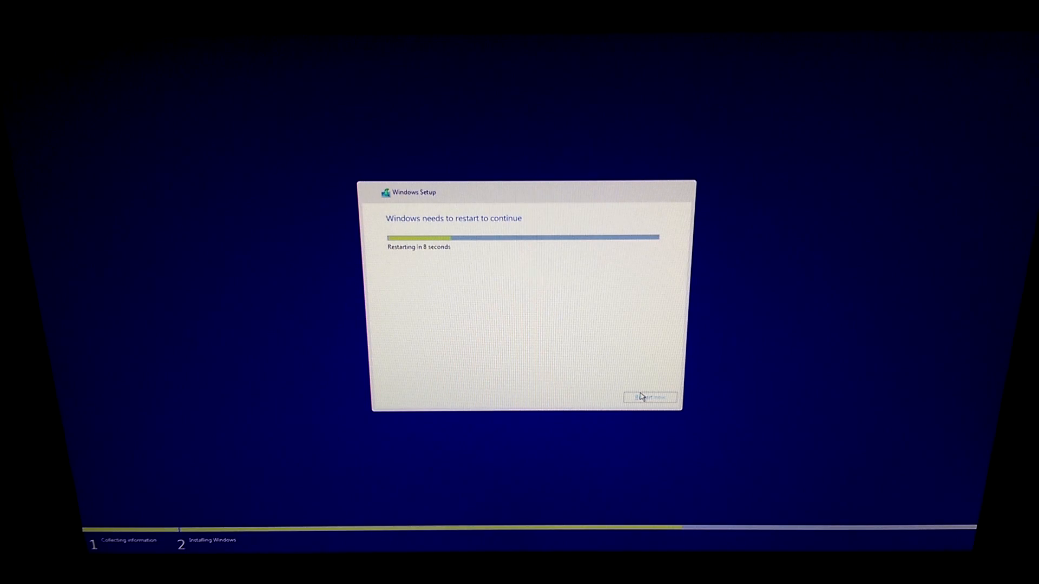
Restart Setup, choose Customise, and continue with the hotspot and diagnostic toggles Off.
{"action": "left_click", "coordinate": [649, 397]}
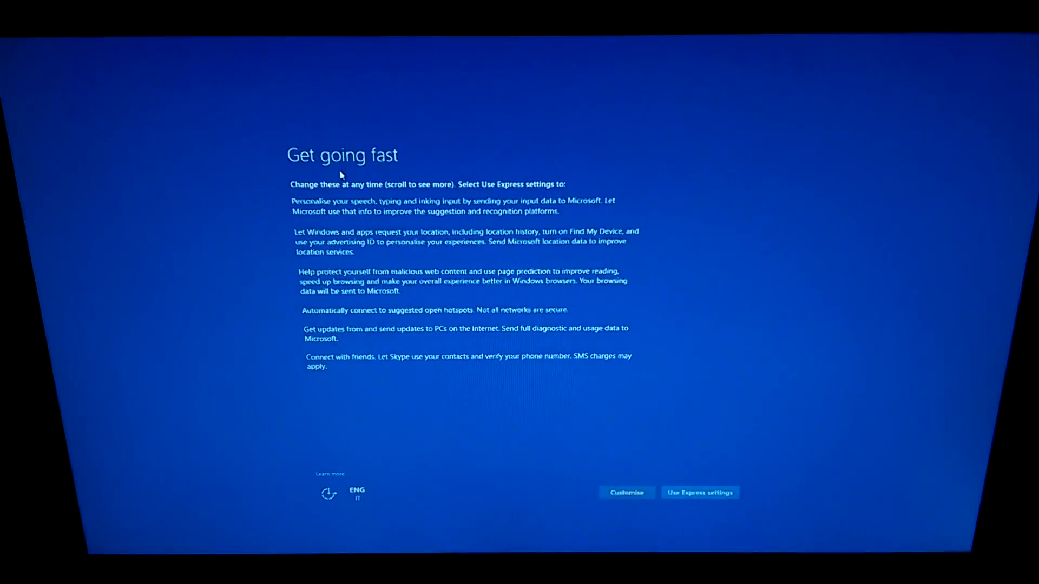
{"action": "left_click", "coordinate": [625, 492]}
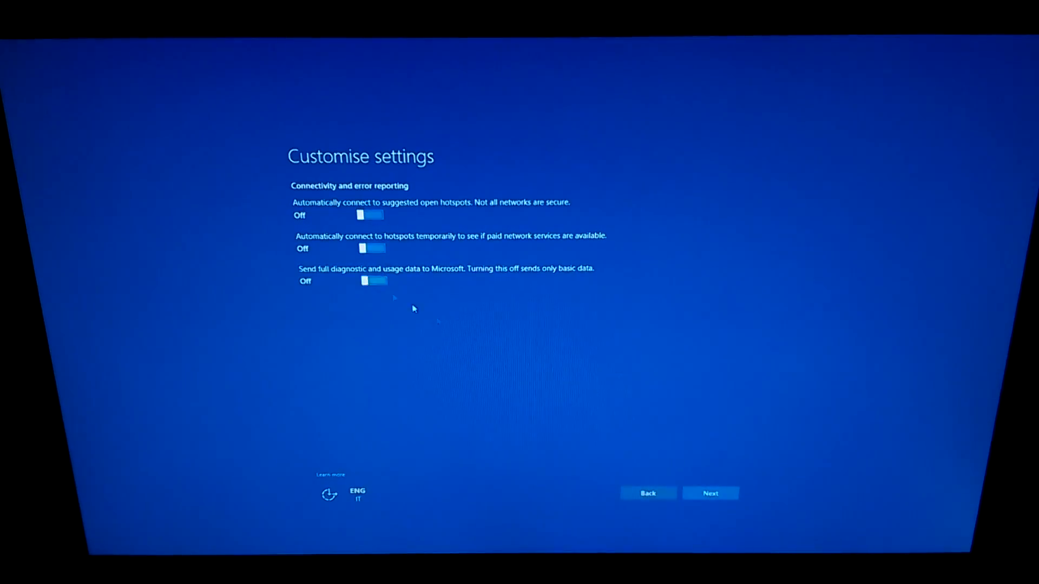
{"action": "left_click", "coordinate": [709, 493]}
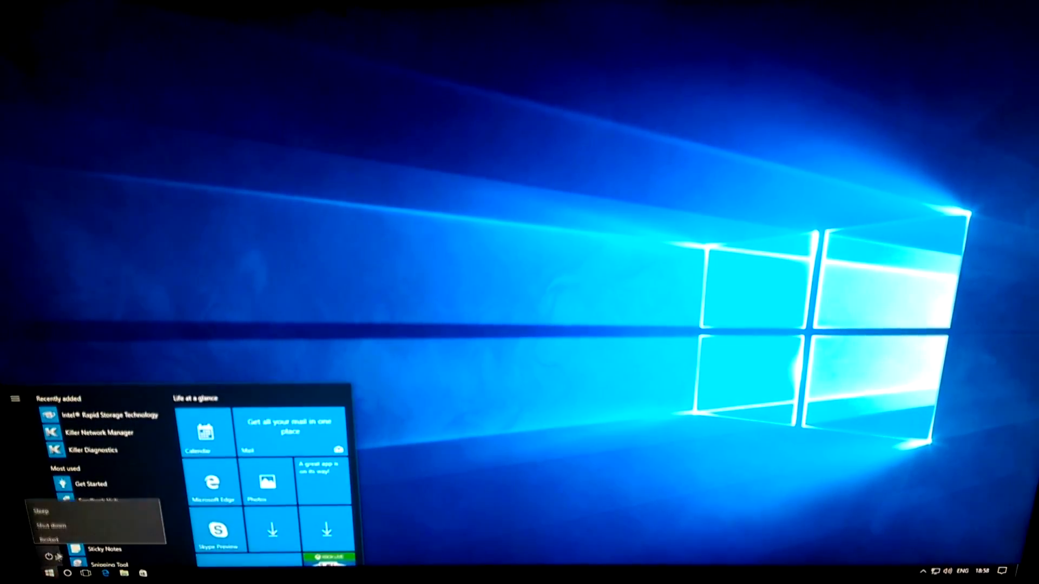
Restart into Gigabyte BIOS, put Clover ahead of Windows Boot Manager, and Save & Exit.
{"action": "left_click", "coordinate": [47, 541]}
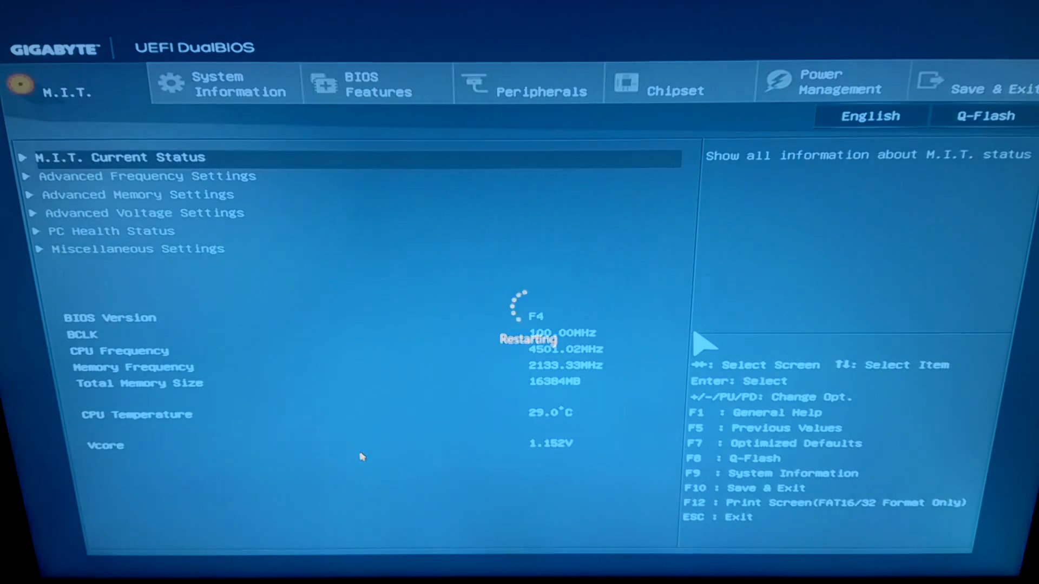
{"action": "left_click", "coordinate": [378, 83]}
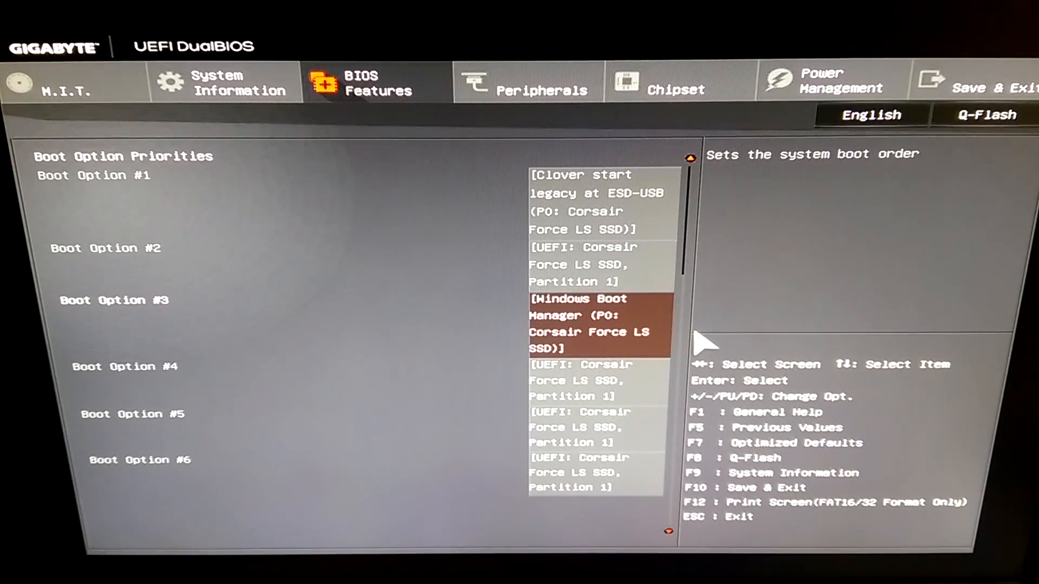
{"action": "key", "text": "Up"}
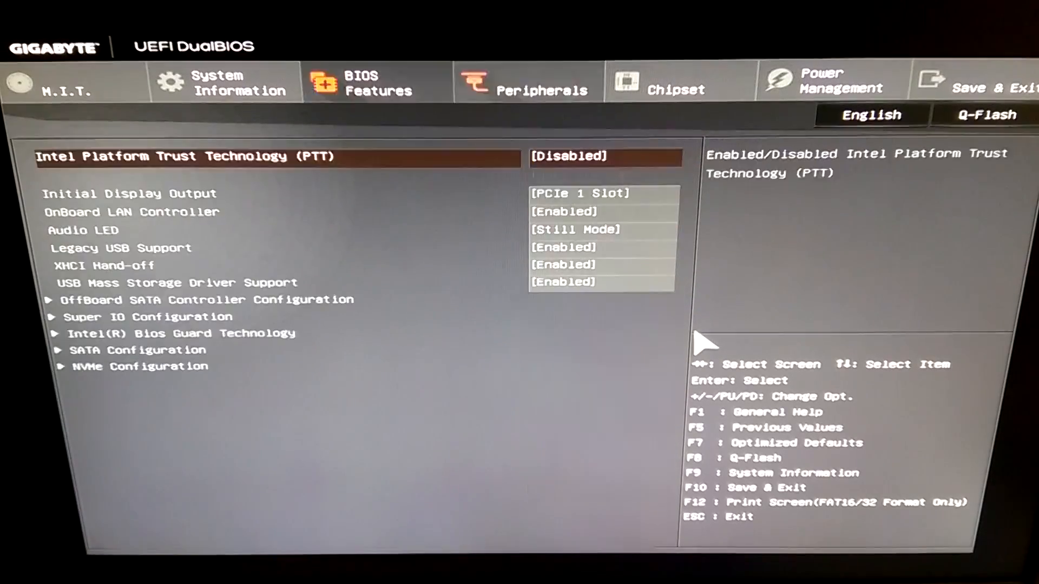
{"action": "left_click", "coordinate": [974, 80]}
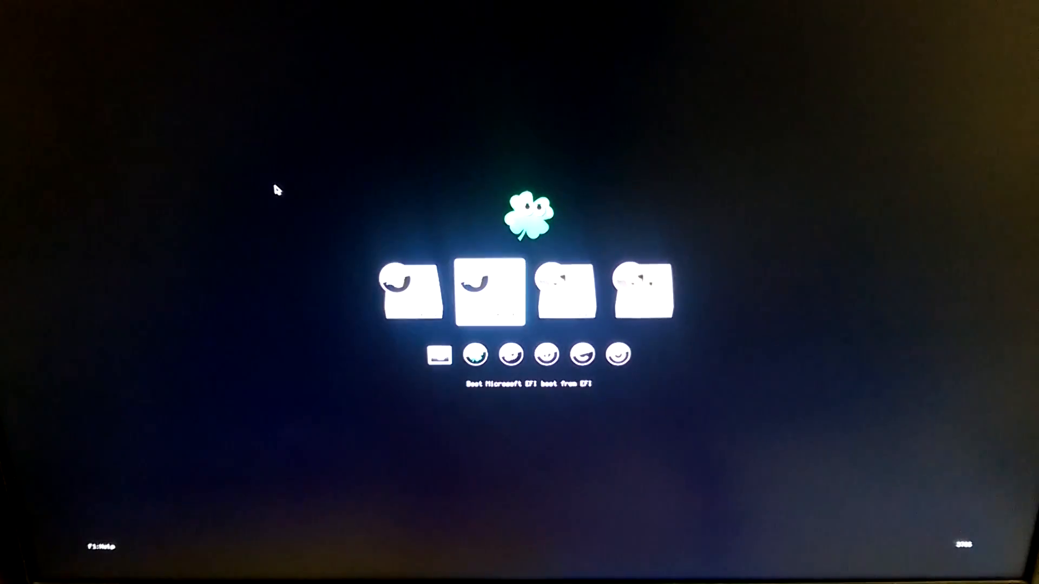
Highlight 'Boot Windows from Legacy HD' in the Clover menu with the arrow keys.
{"action": "key", "text": "Left"}
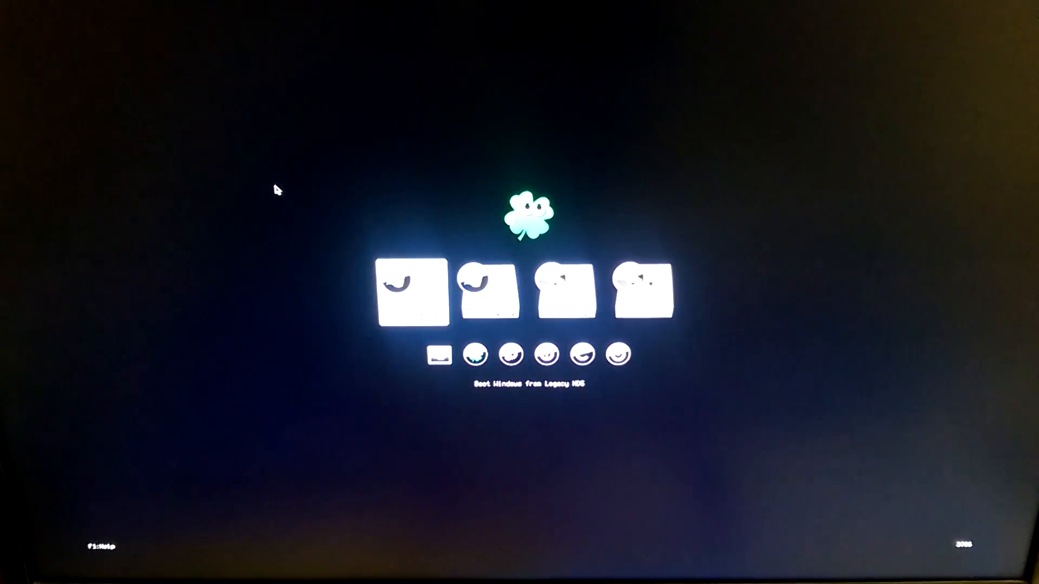